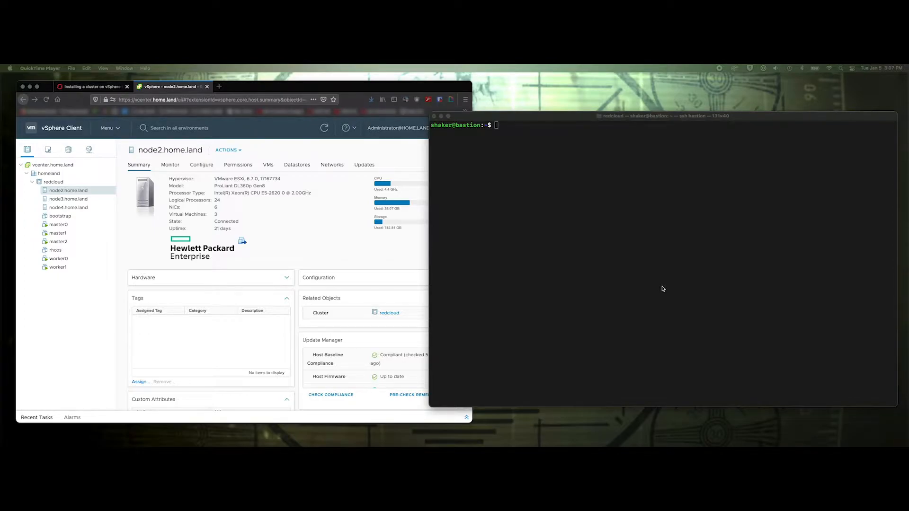
pyautogui.moveTo(57, 323)
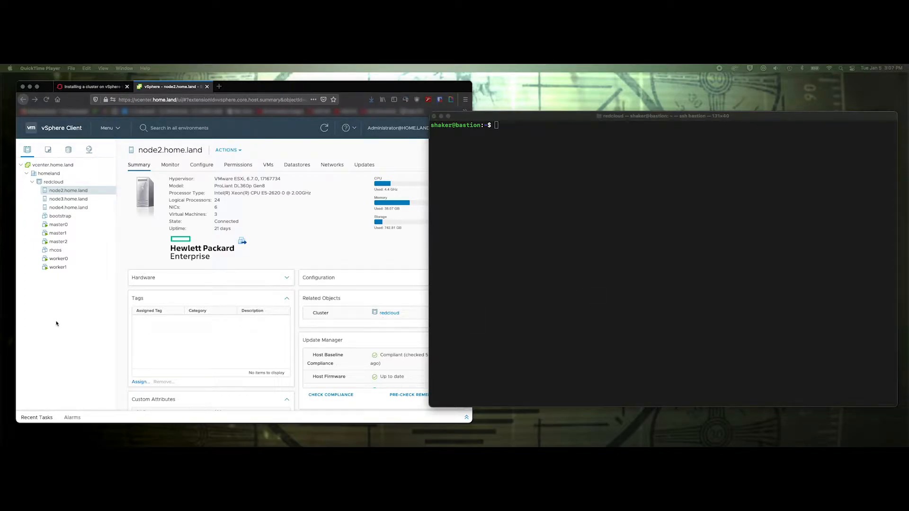
pyautogui.moveTo(64, 321)
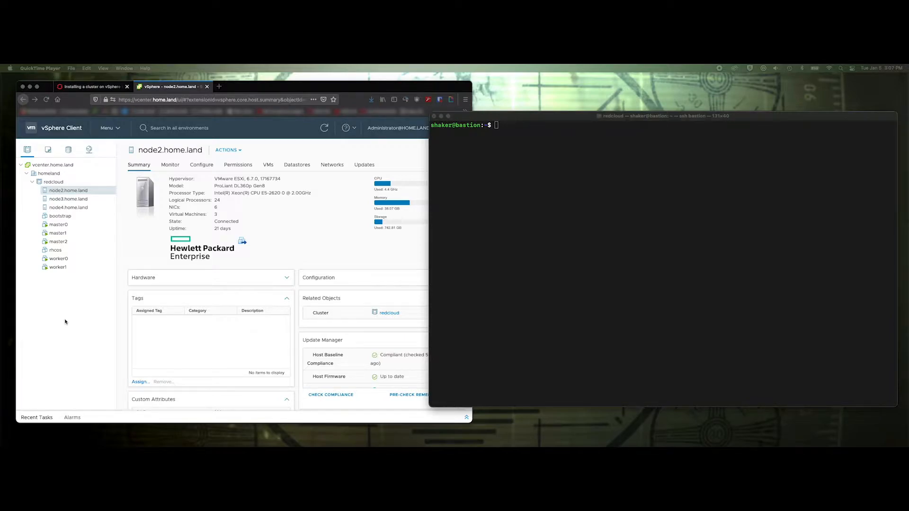
pyautogui.moveTo(87, 305)
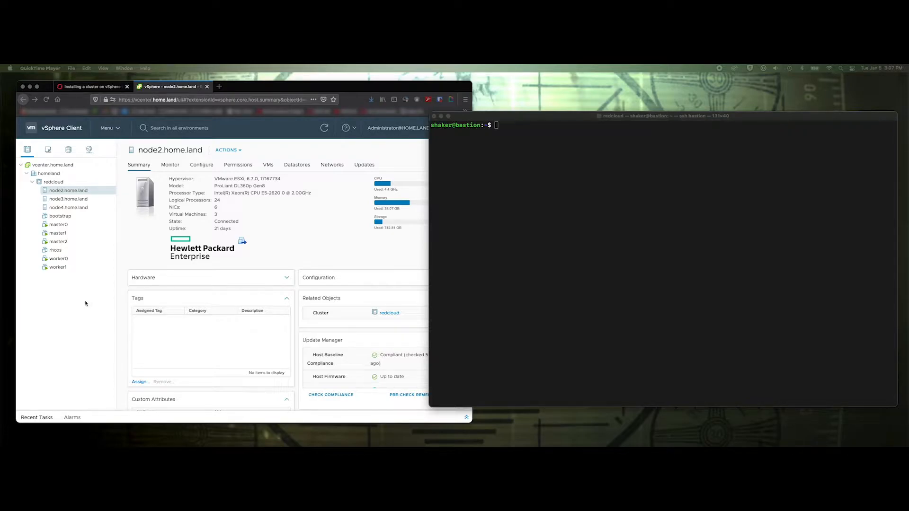
pyautogui.moveTo(65, 273)
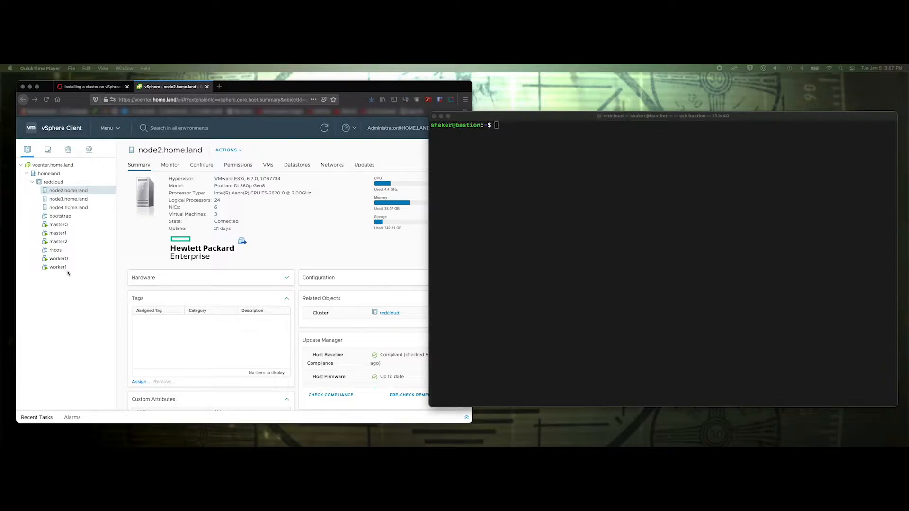
pyautogui.moveTo(62, 277)
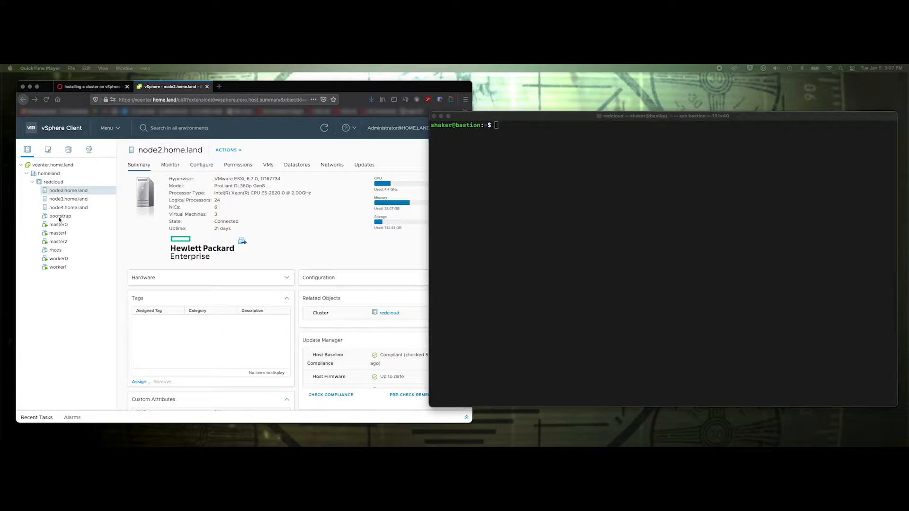
pyautogui.moveTo(93, 290)
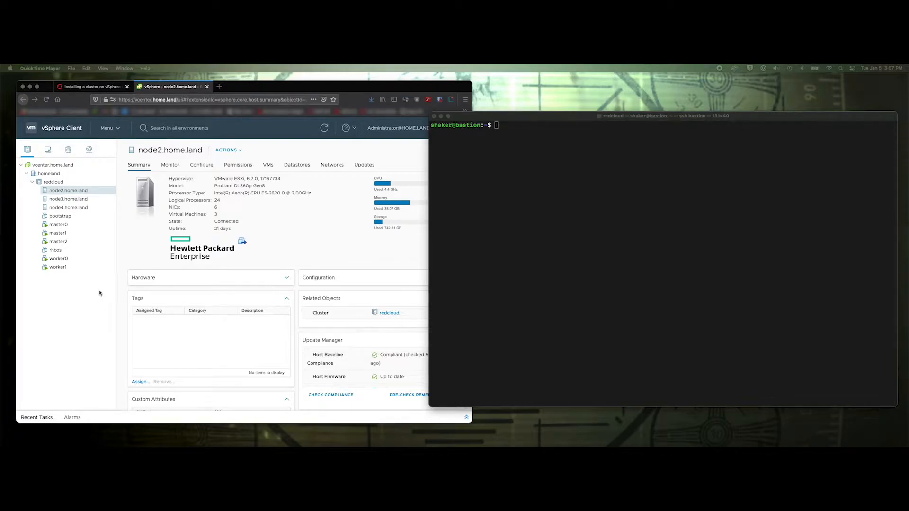
pyautogui.moveTo(98, 251)
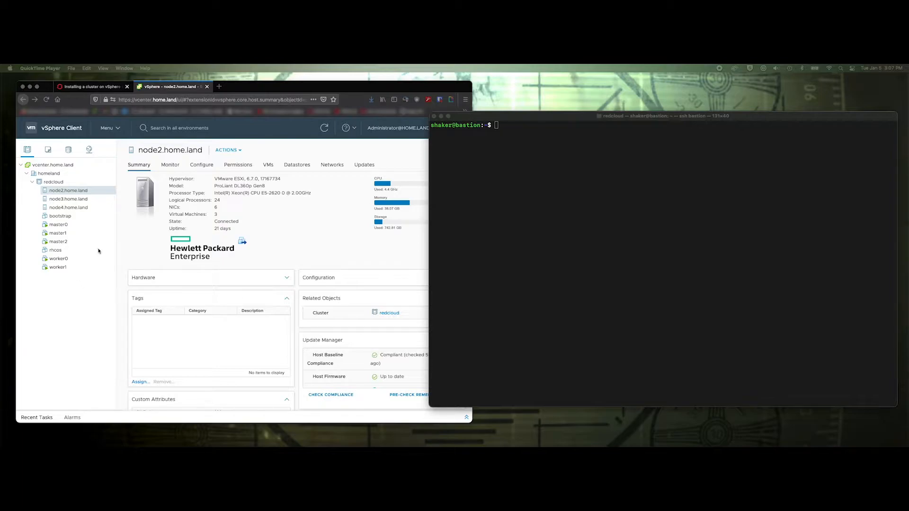
pyautogui.moveTo(110, 264)
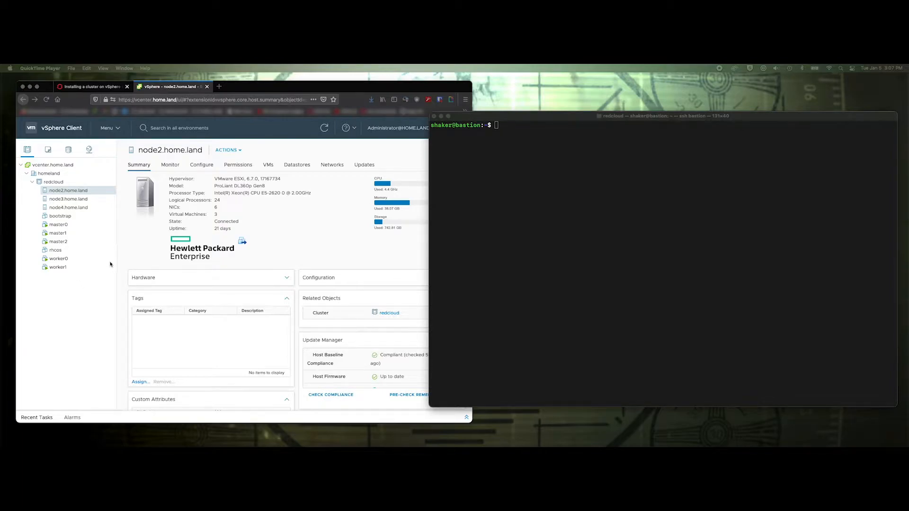
pyautogui.moveTo(99, 285)
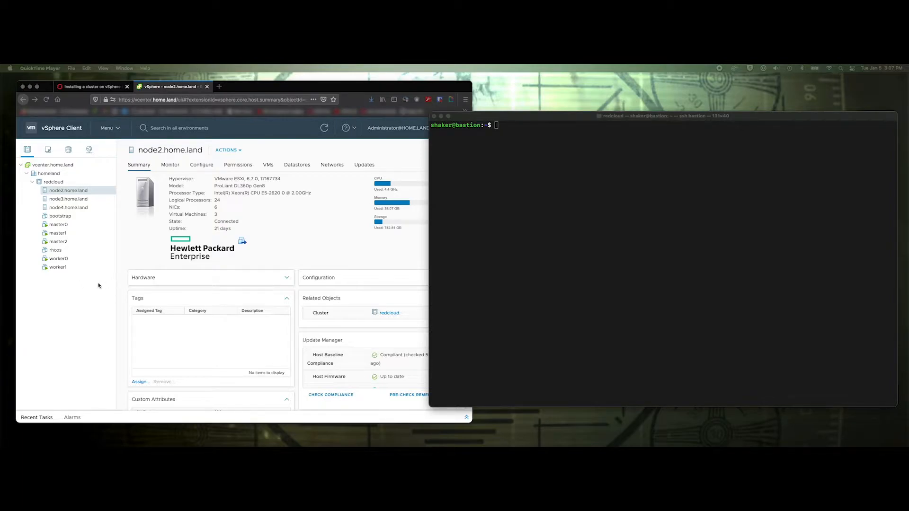
pyautogui.moveTo(91, 288)
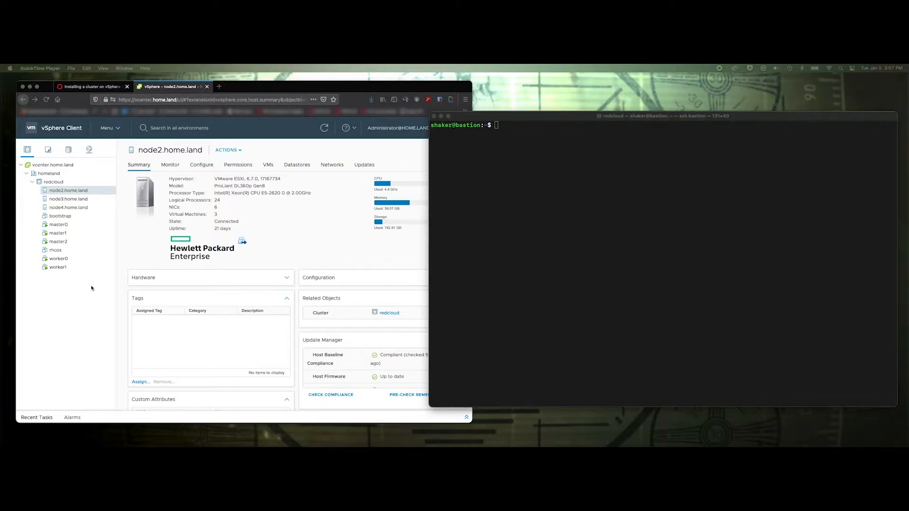
pyautogui.moveTo(69, 279)
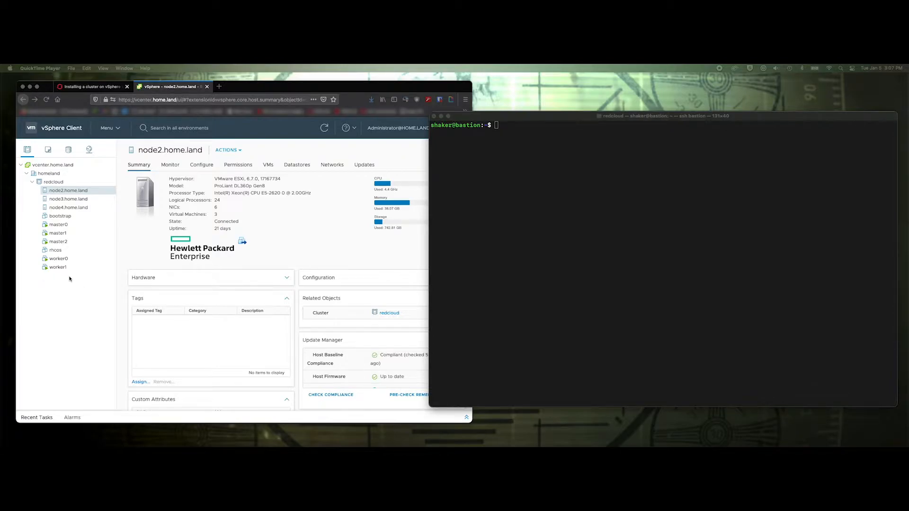
# Ping worker2 from the bastion and confirm 100% packet loss
pyautogui.write('pi')
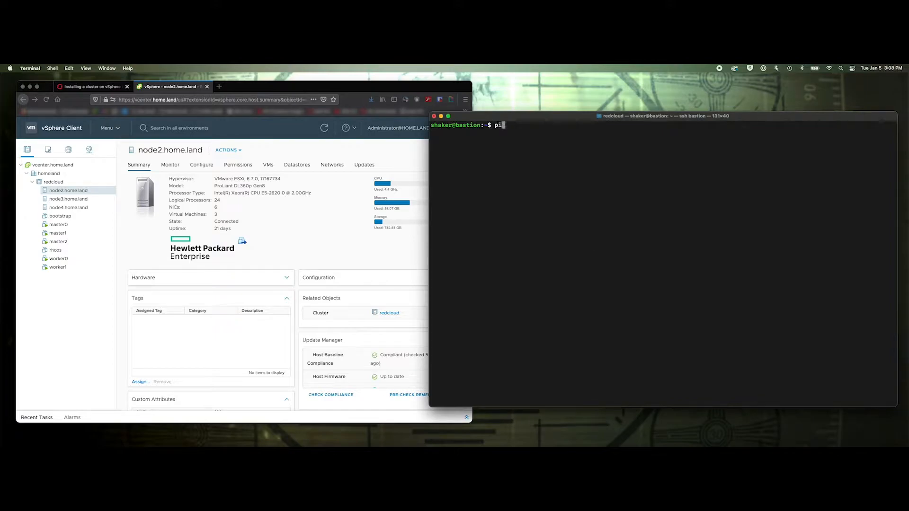
pyautogui.write('ng worker2')
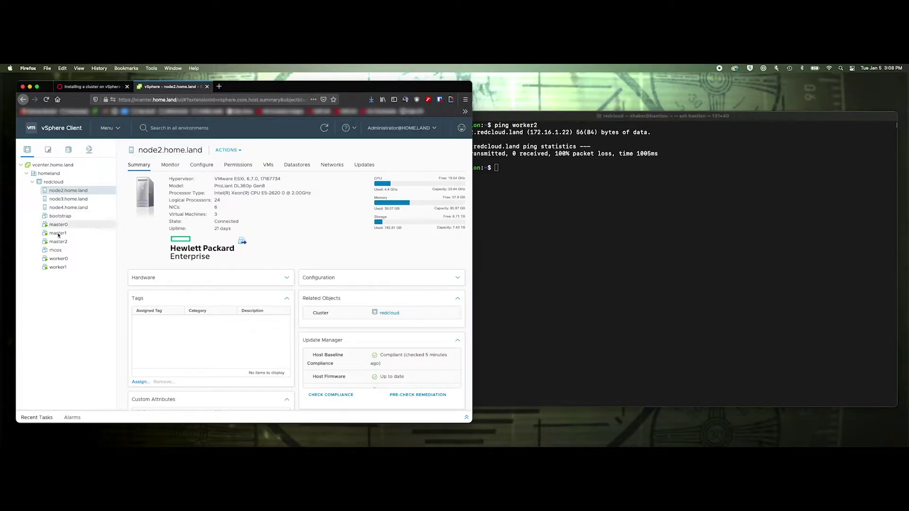
# Start cloning rhcos as worker2 in the homeland datacenter on host node4.home.land
pyautogui.rightClick(55, 250)
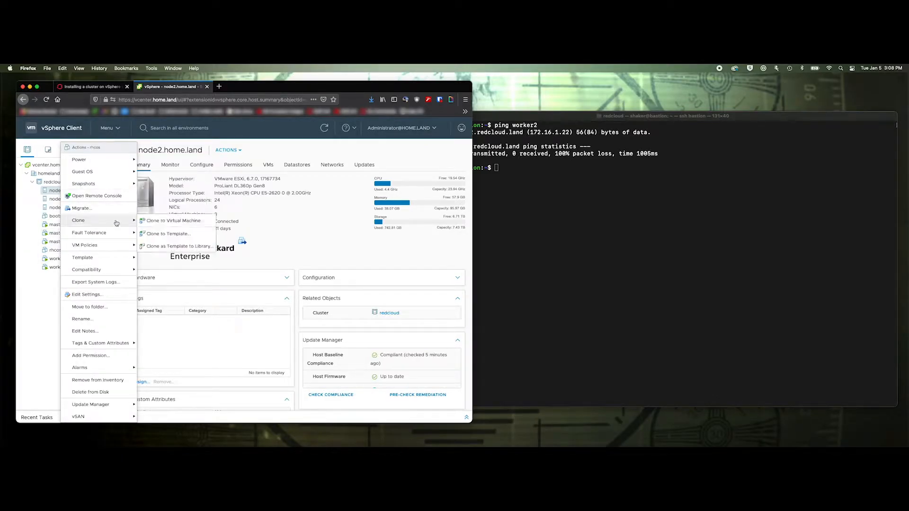
pyautogui.click(168, 220)
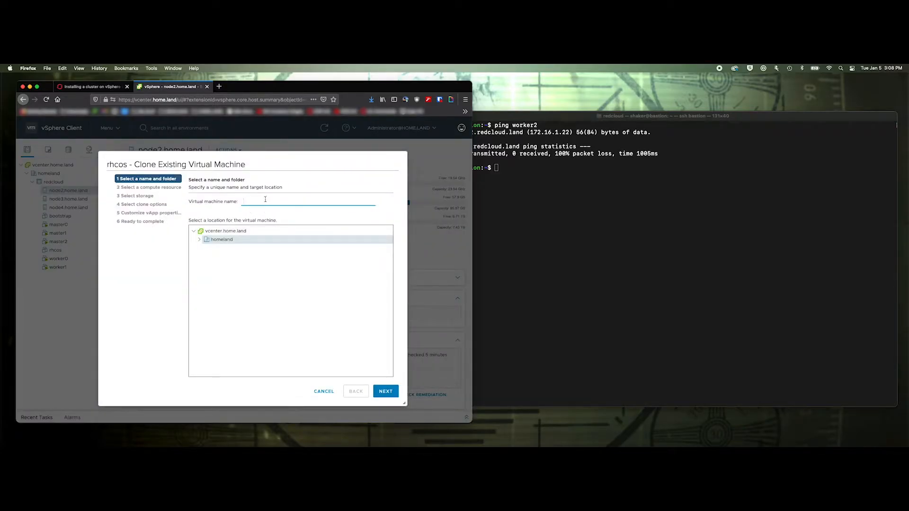
pyautogui.write('worker2')
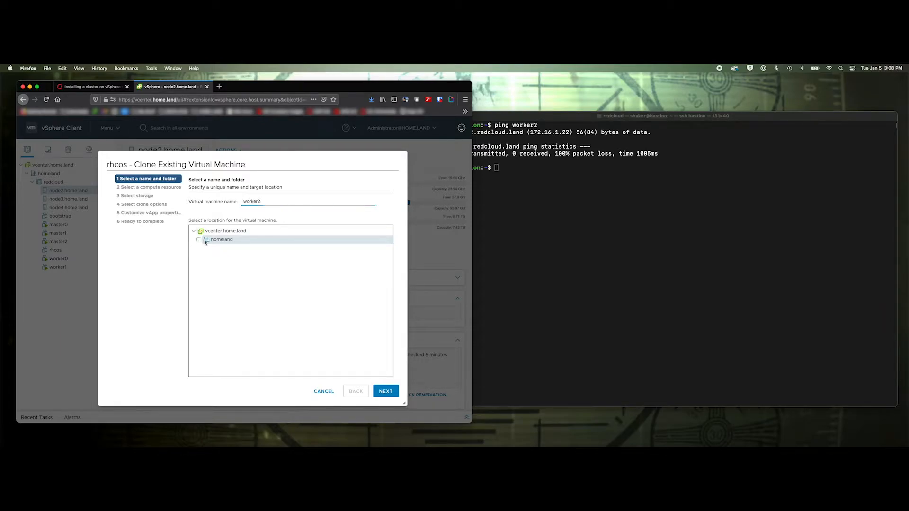
pyautogui.click(385, 390)
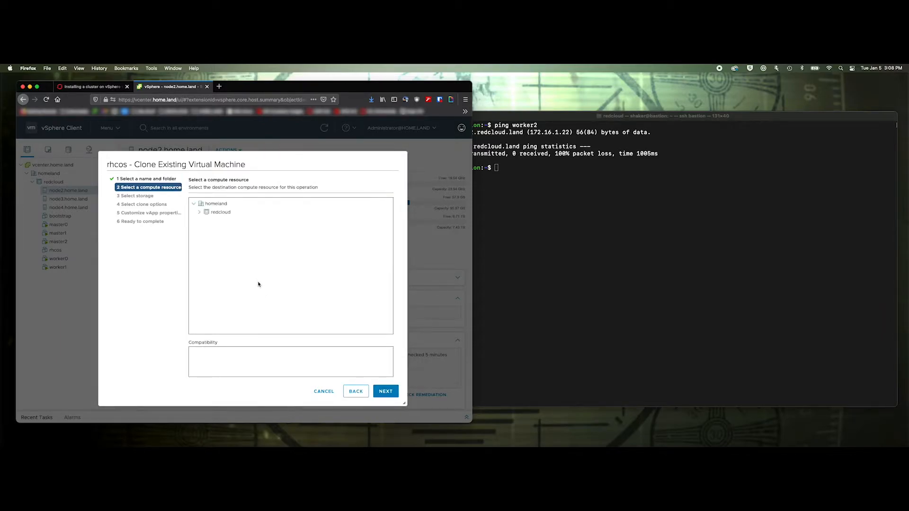
pyautogui.click(206, 211)
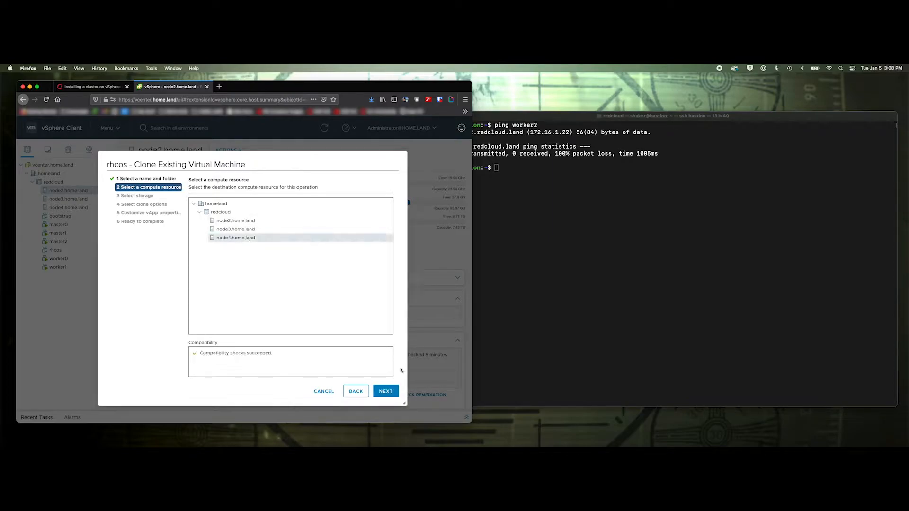
# Accept vsanDatastore storage and enable Customize hardware and Power on after creation
pyautogui.click(385, 391)
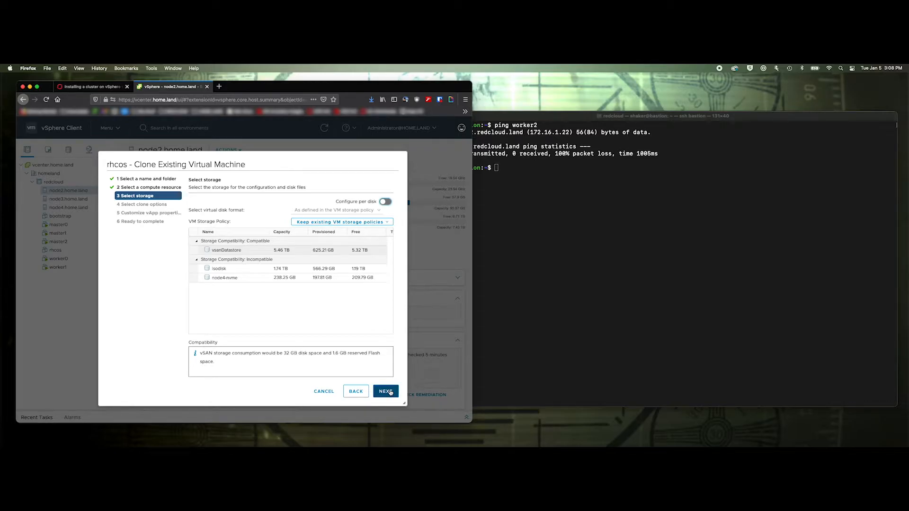
pyautogui.click(386, 391)
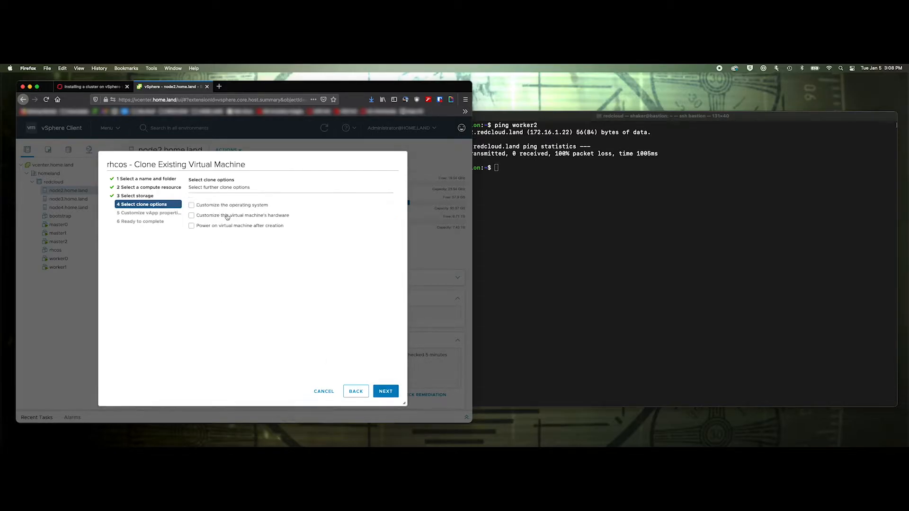
pyautogui.click(191, 215)
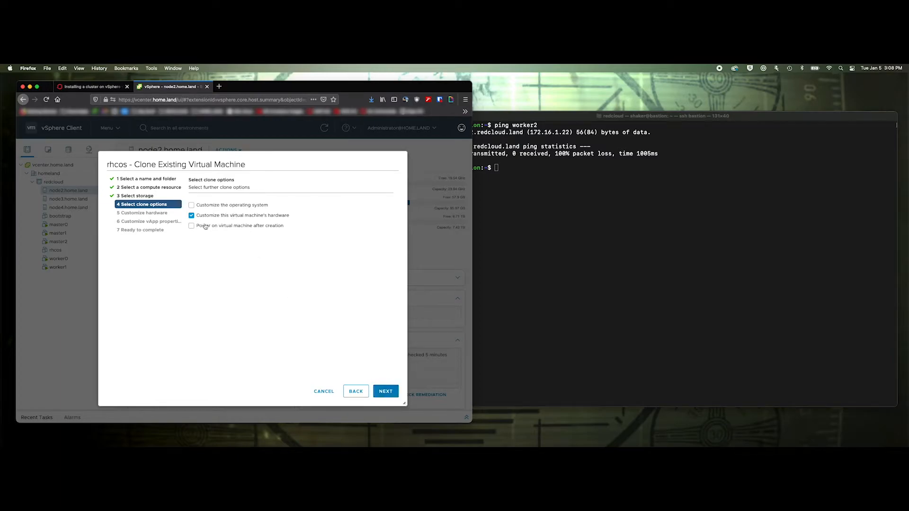
pyautogui.click(192, 226)
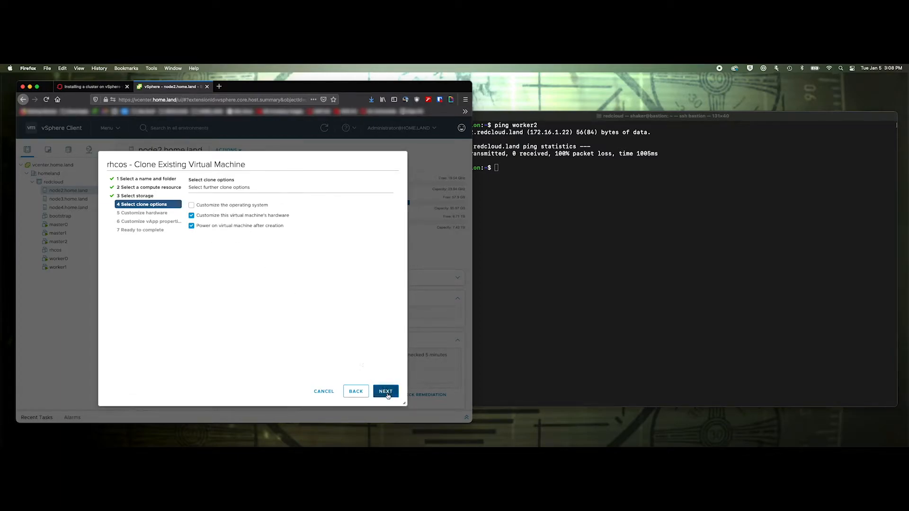
pyautogui.click(384, 391)
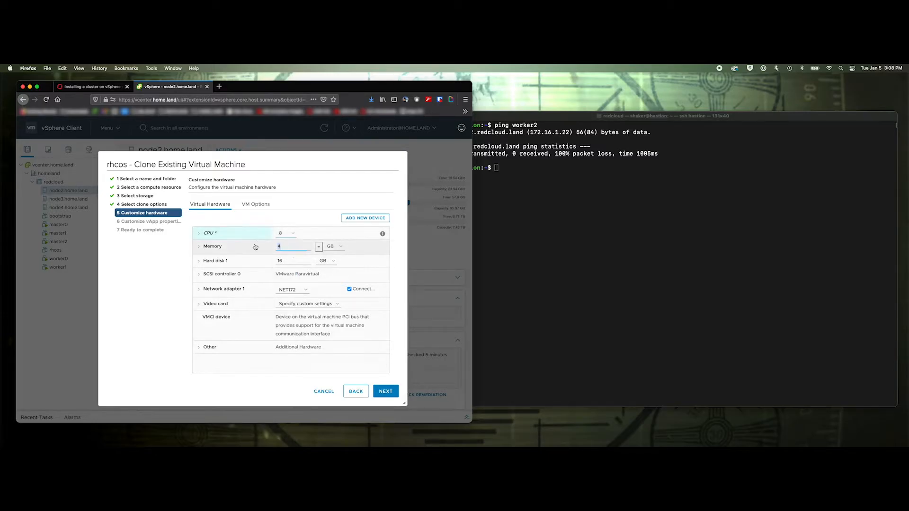
# Give worker2 48 GB memory and a 250 GB disk, then expand VM Options > Advanced
pyautogui.write('8')
pyautogui.click(293, 261)
pyautogui.write('250')
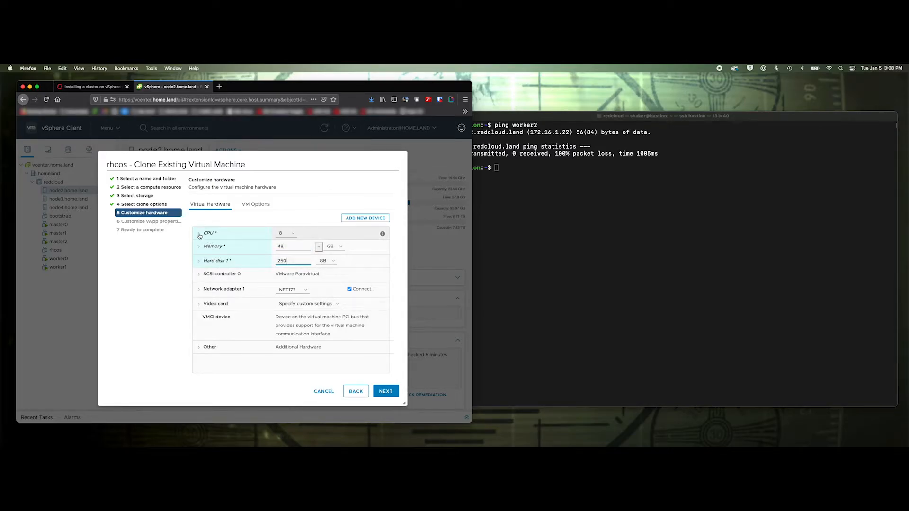
pyautogui.click(199, 233)
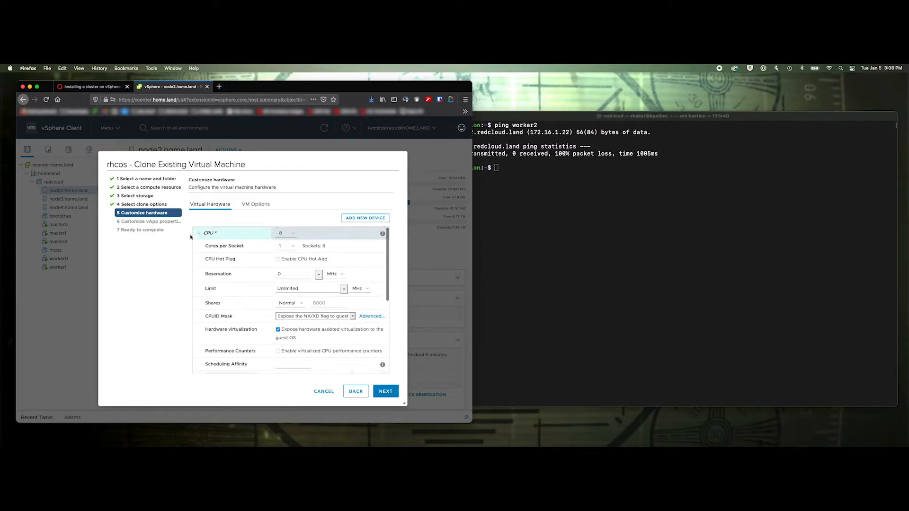
pyautogui.click(199, 233)
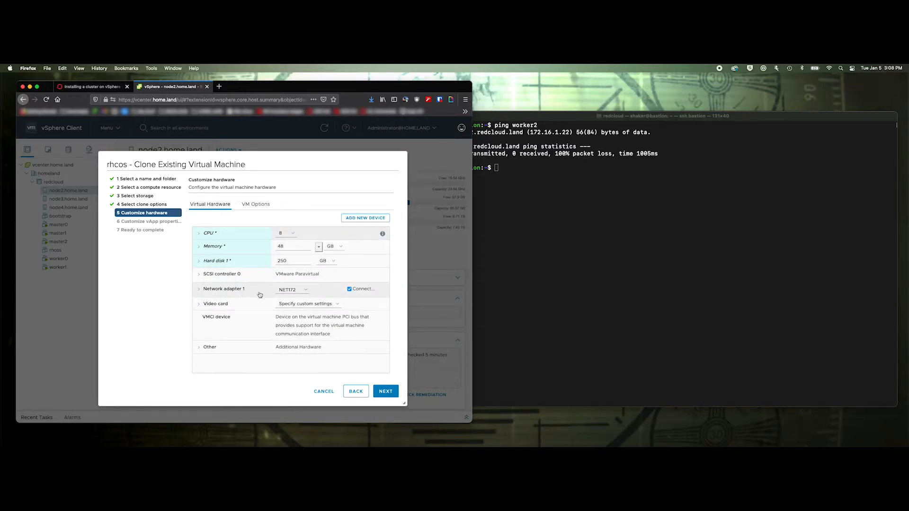
pyautogui.moveTo(234, 295)
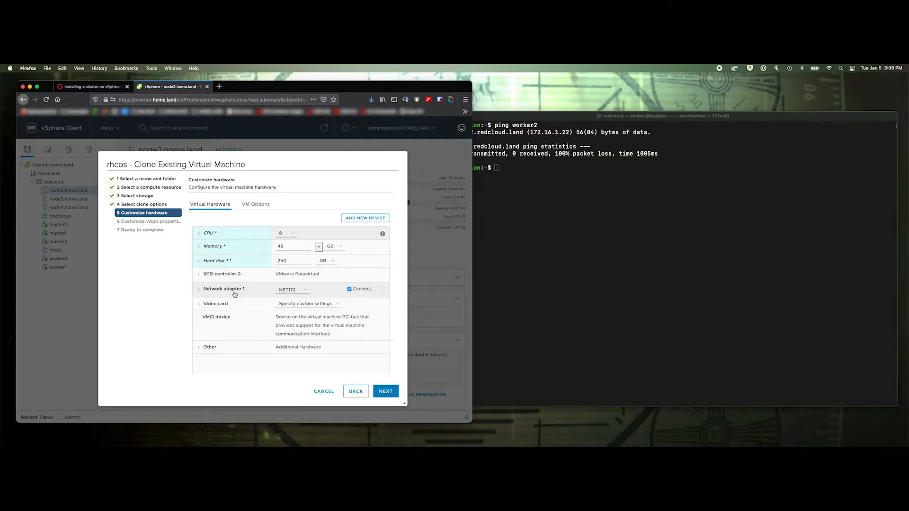
pyautogui.click(224, 289)
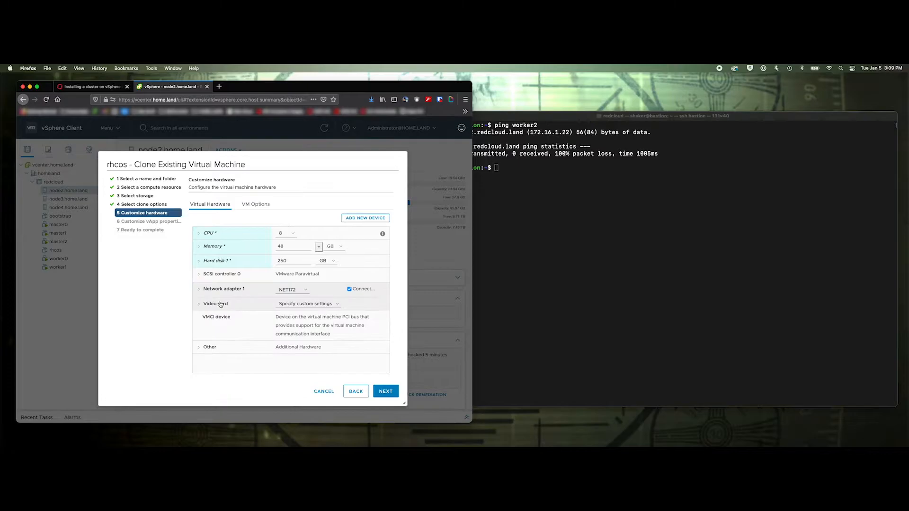
pyautogui.click(256, 204)
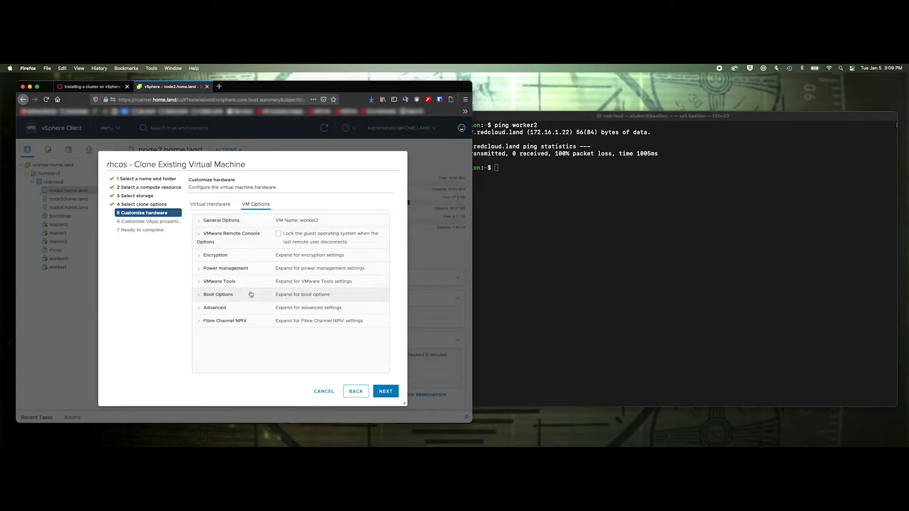
pyautogui.click(215, 308)
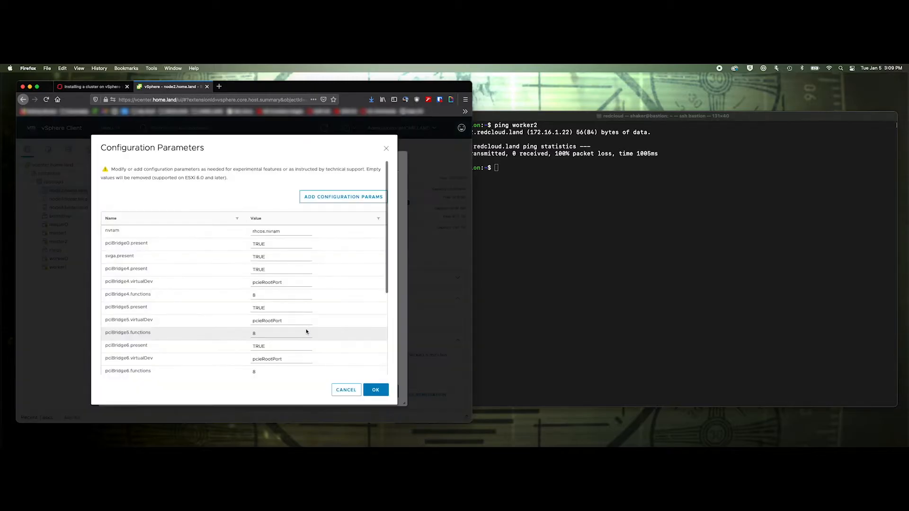
# Add new configuration parameters, copying guestinfo.ignition.config.data from the OpenShift docs
pyautogui.click(342, 197)
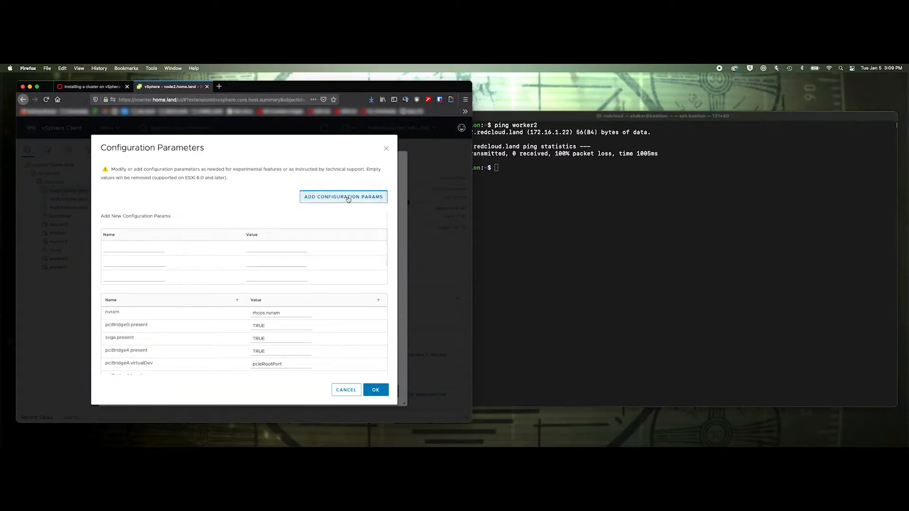
pyautogui.click(90, 86)
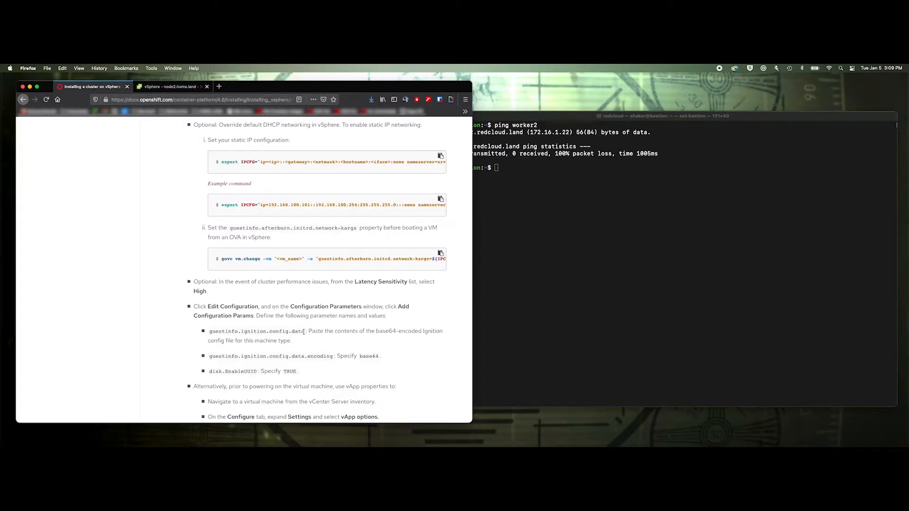
pyautogui.doubleClick(257, 331)
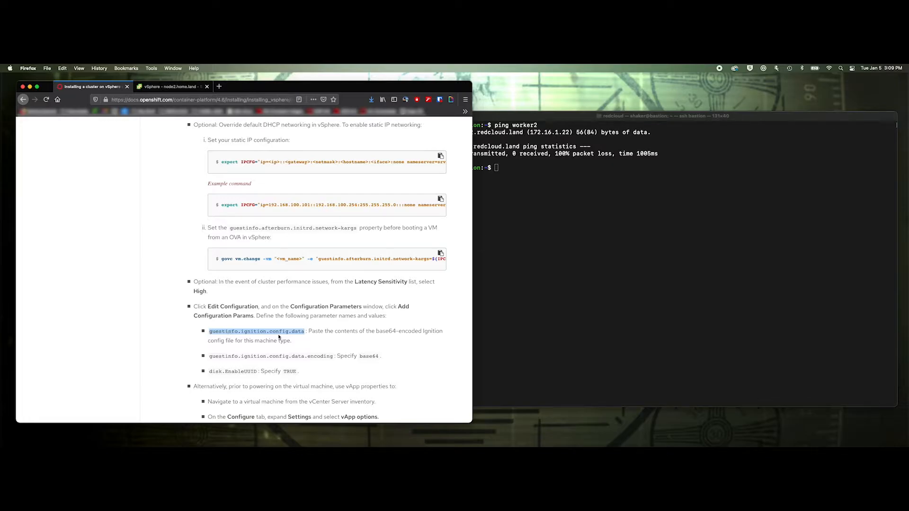
pyautogui.click(168, 87)
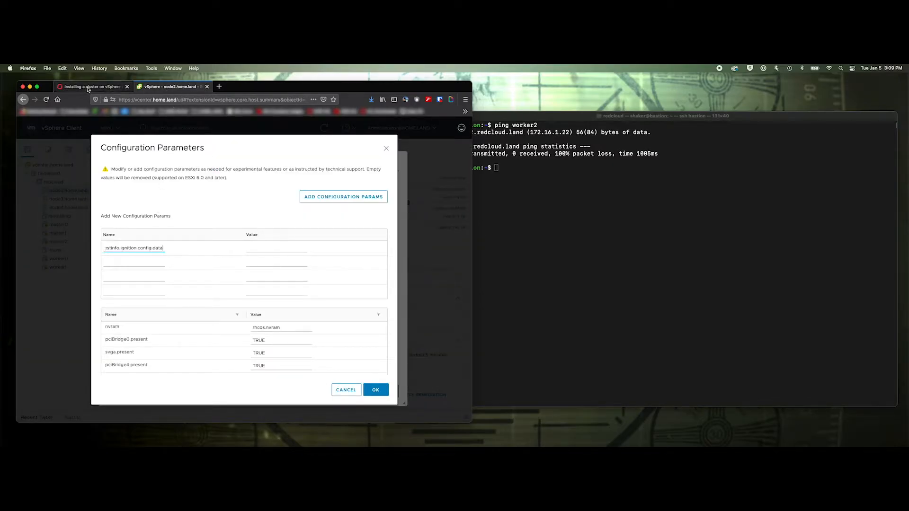
pyautogui.click(93, 86)
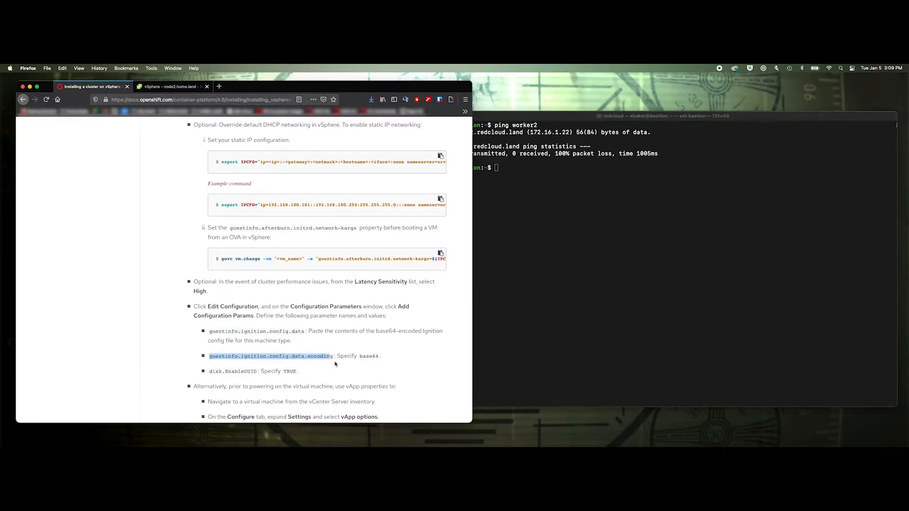
pyautogui.moveTo(207, 362)
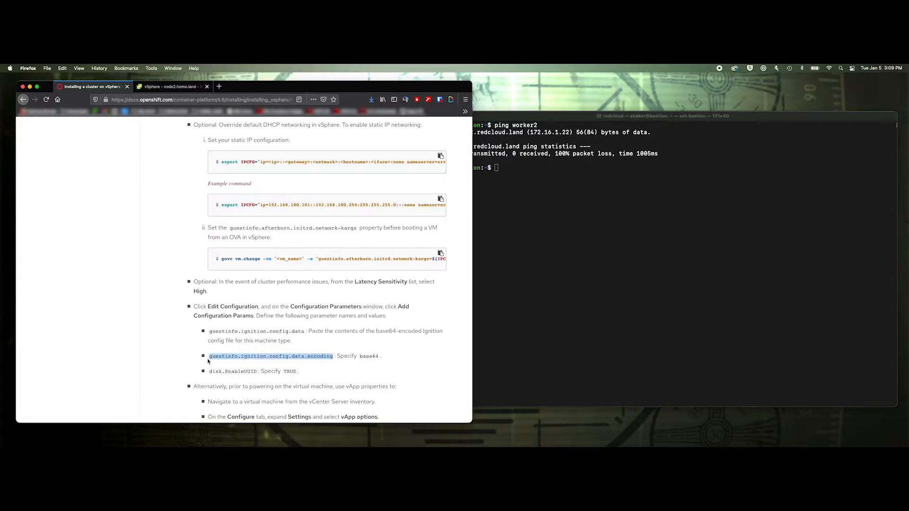
pyautogui.click(170, 87)
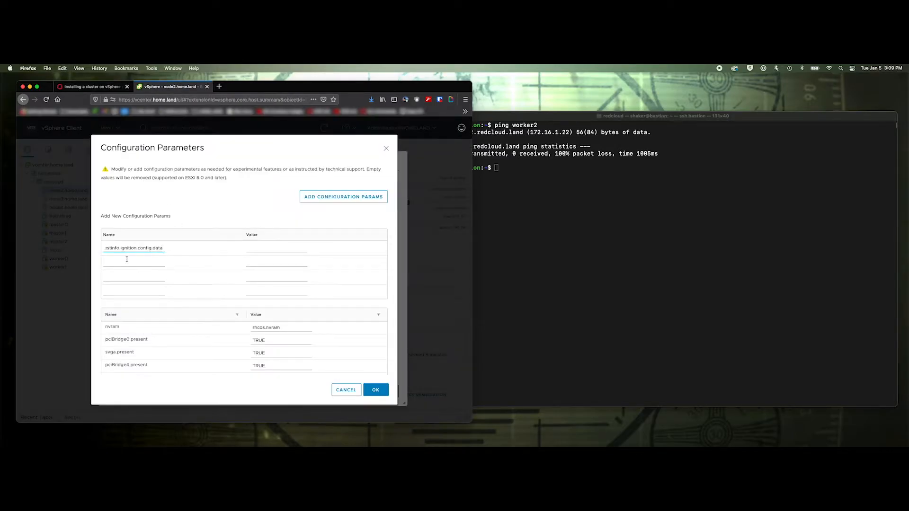
# Enter disk.EnableUUID as TRUE and the data encoding parameter as base64
pyautogui.click(90, 86)
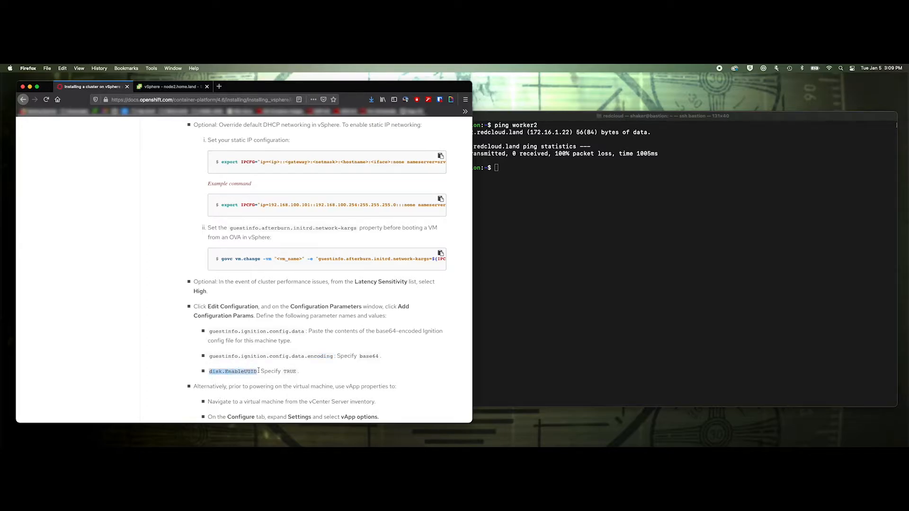
pyautogui.click(171, 87)
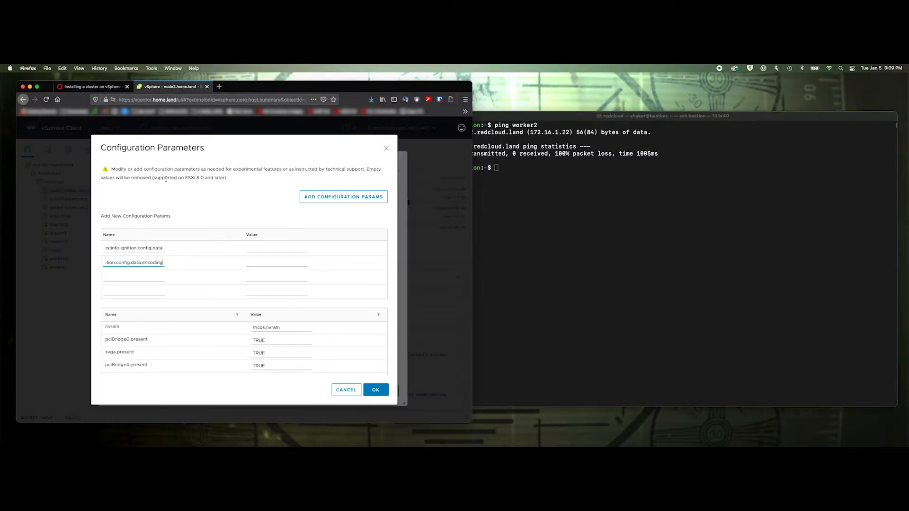
pyautogui.write('disk.EnableUUID')
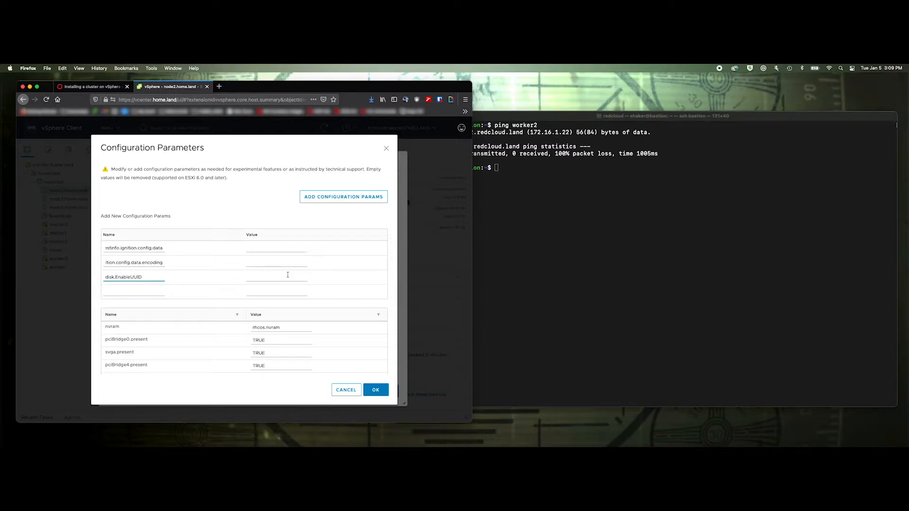
pyautogui.write('TRUE')
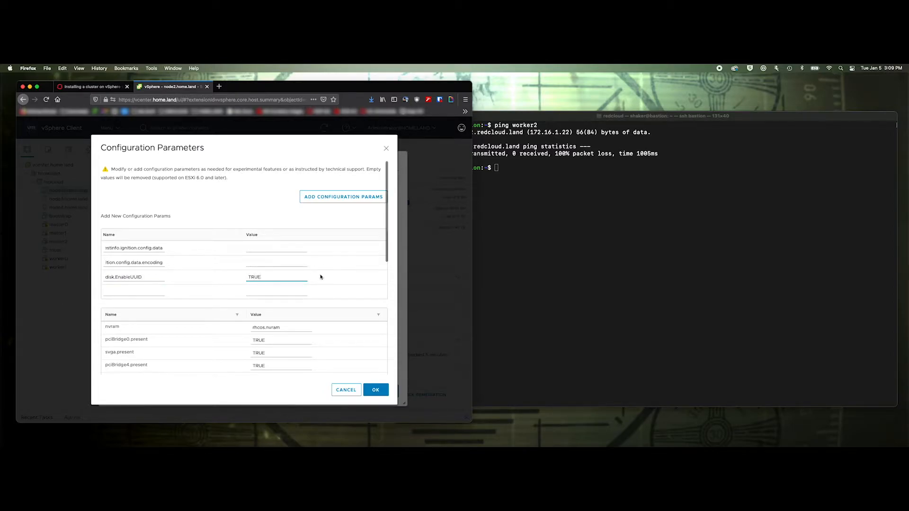
pyautogui.write('base6')
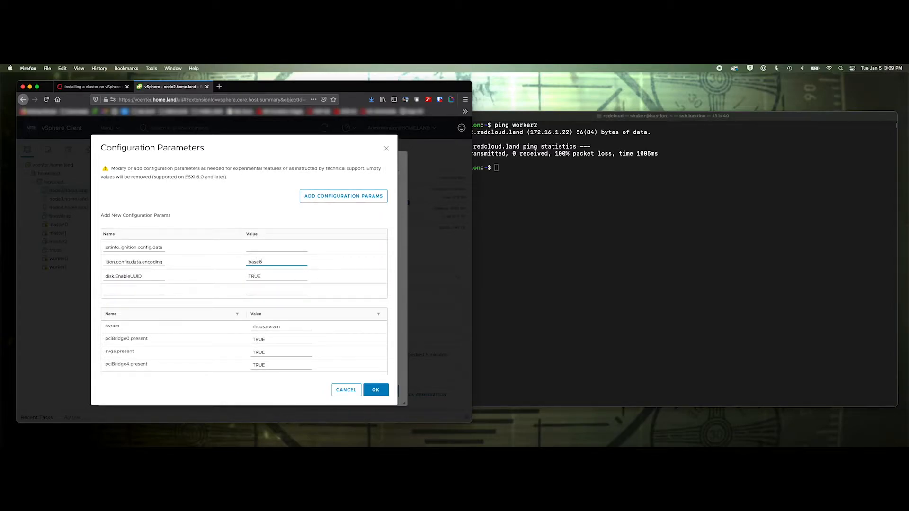
# Exit the bastion session and print worker.64 to supply the base64 ignition config data
pyautogui.click(637, 216)
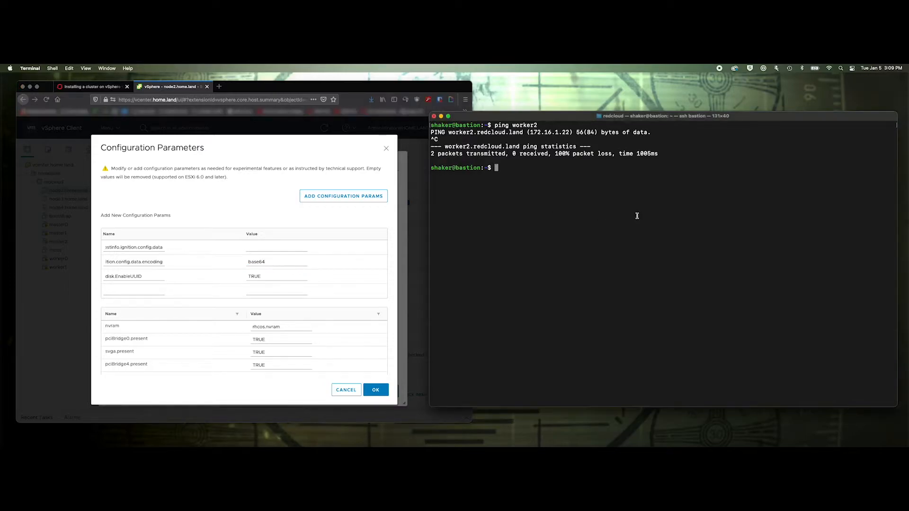
pyautogui.write('exit')
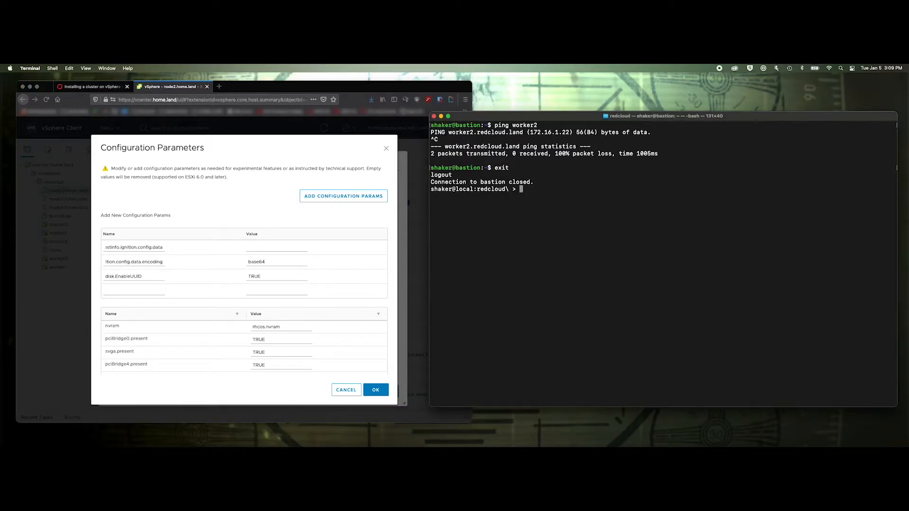
pyautogui.write('cat wo')
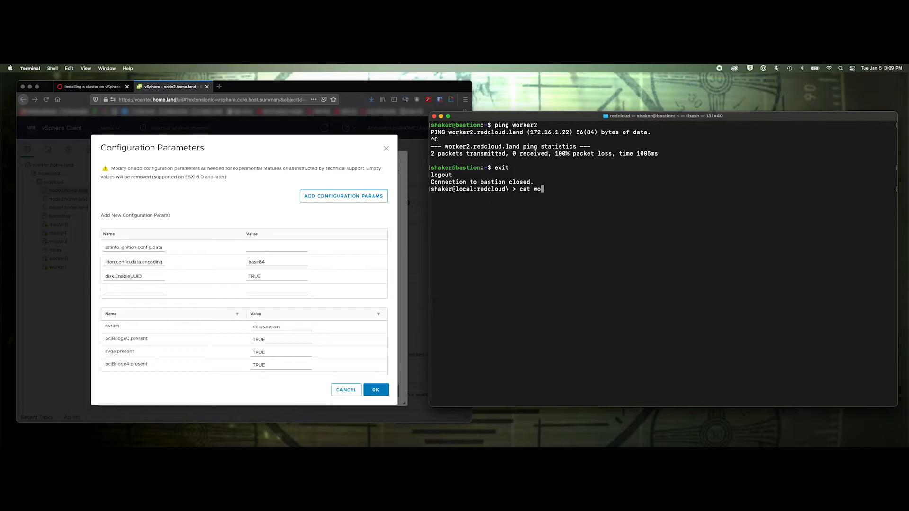
pyautogui.press('Return')
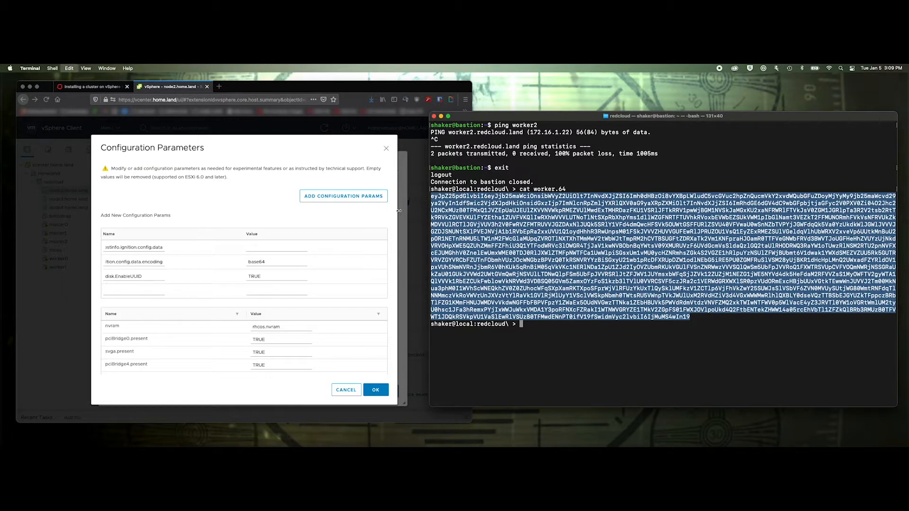
pyautogui.click(276, 248)
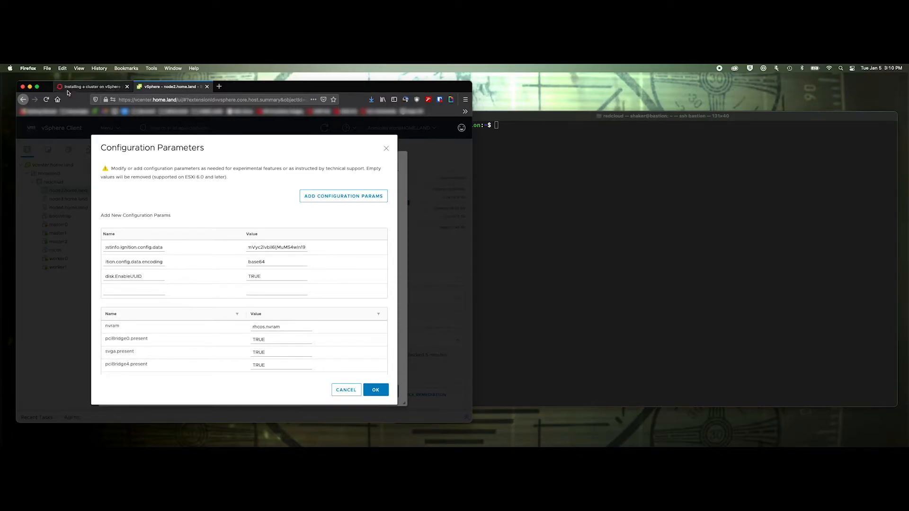
# Scroll the installation docs to the static IP govc network-kargs examples
pyautogui.click(90, 86)
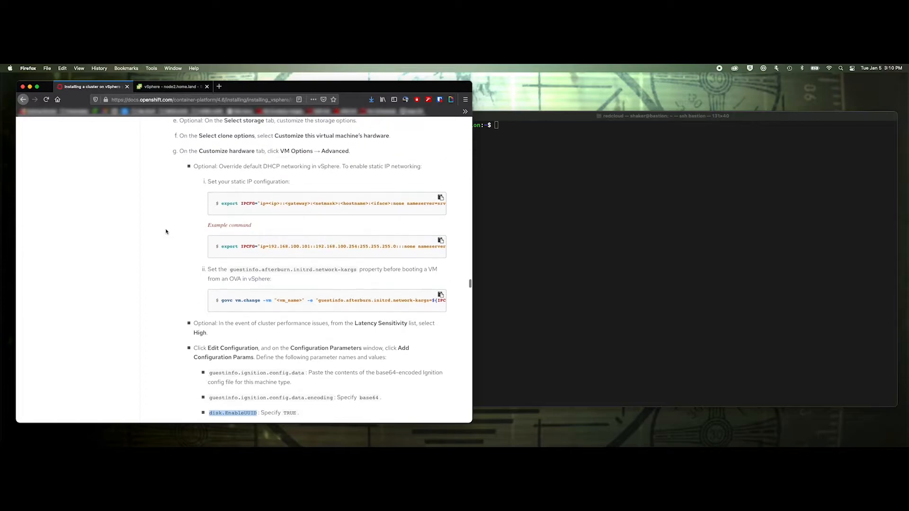
pyautogui.scroll(-3)
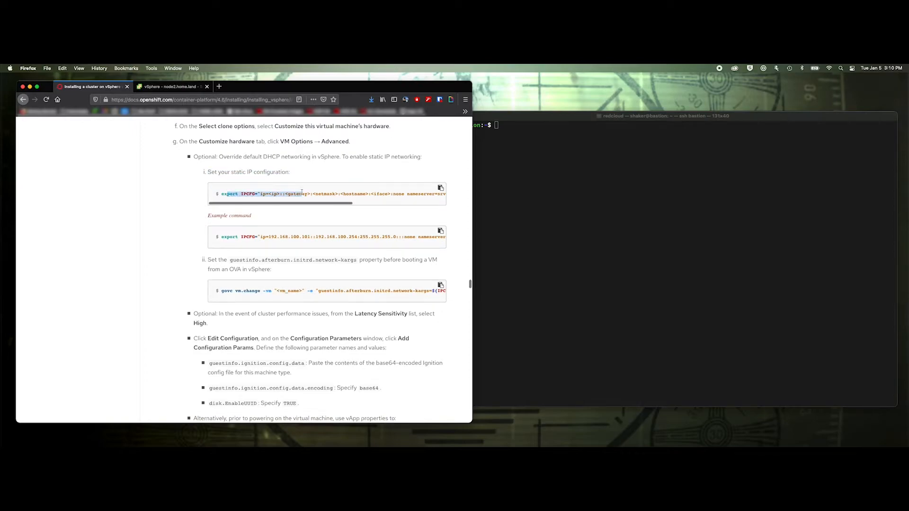
pyautogui.scroll(-3)
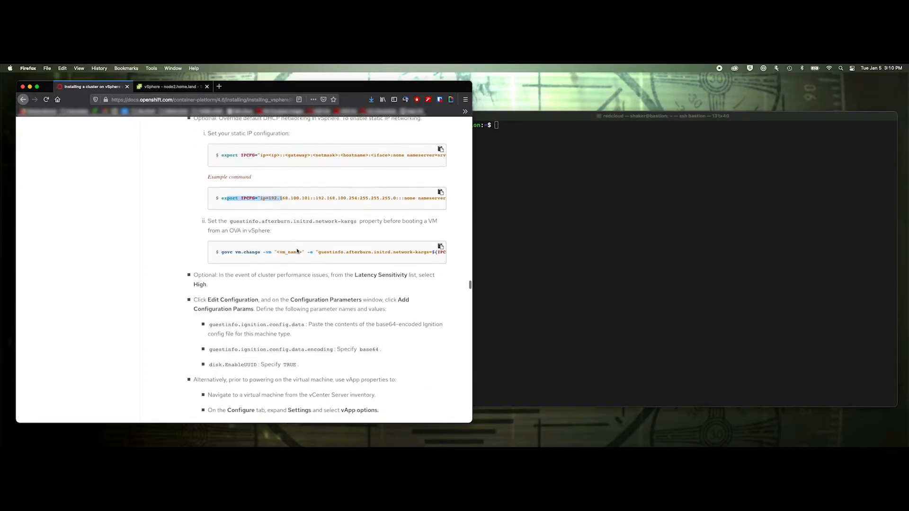
pyautogui.scroll(-3)
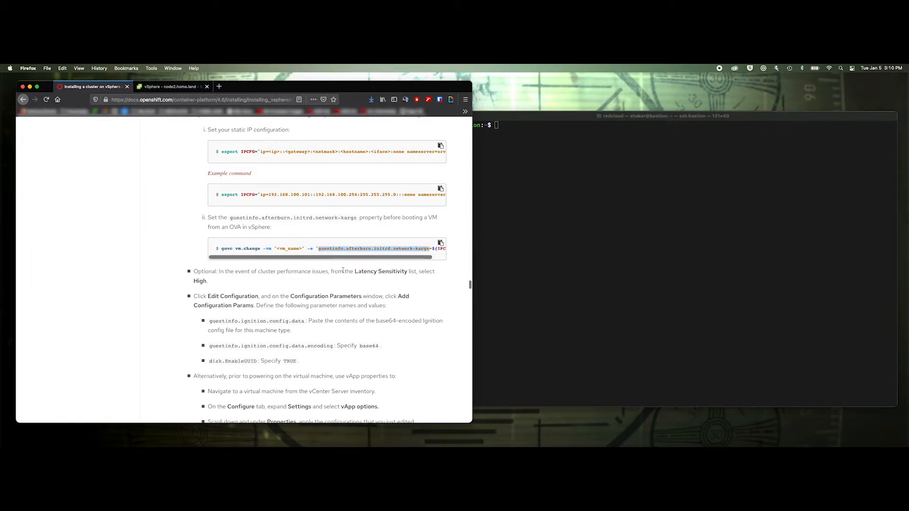
# Add a guestinfo.afterburn.initrd.network-kargs parameter name, leaving its value empty
pyautogui.click(168, 87)
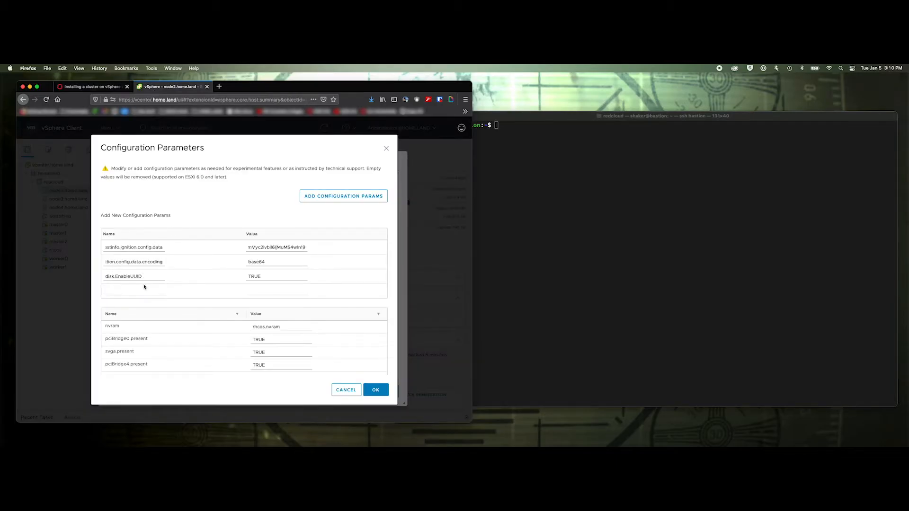
pyautogui.write('rburn.initrd.network-kargs')
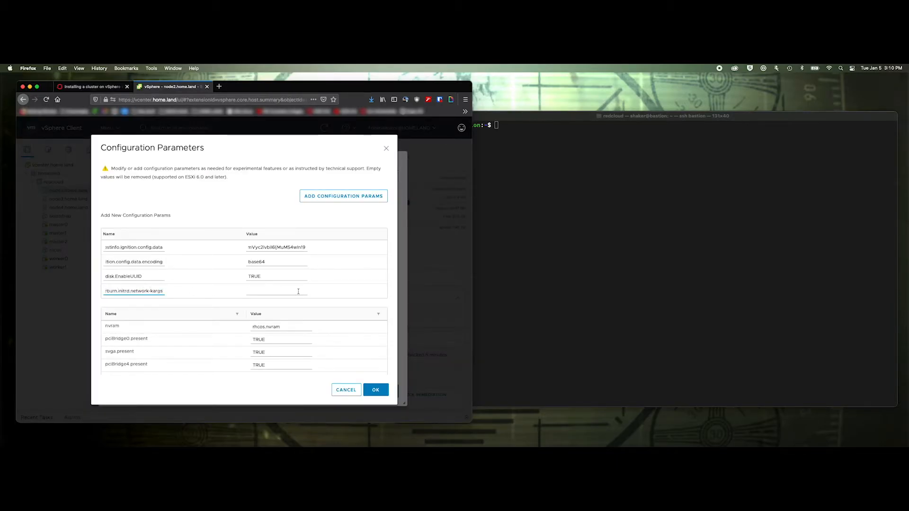
pyautogui.click(277, 290)
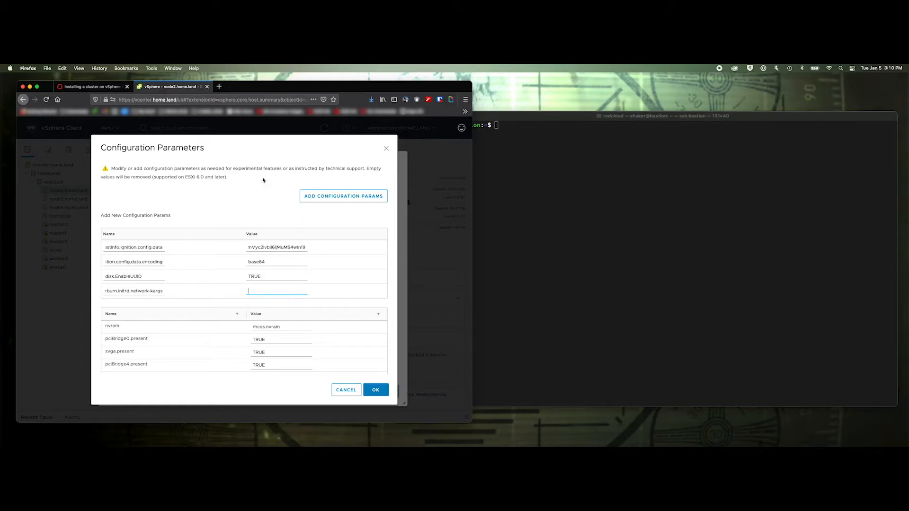
pyautogui.click(90, 86)
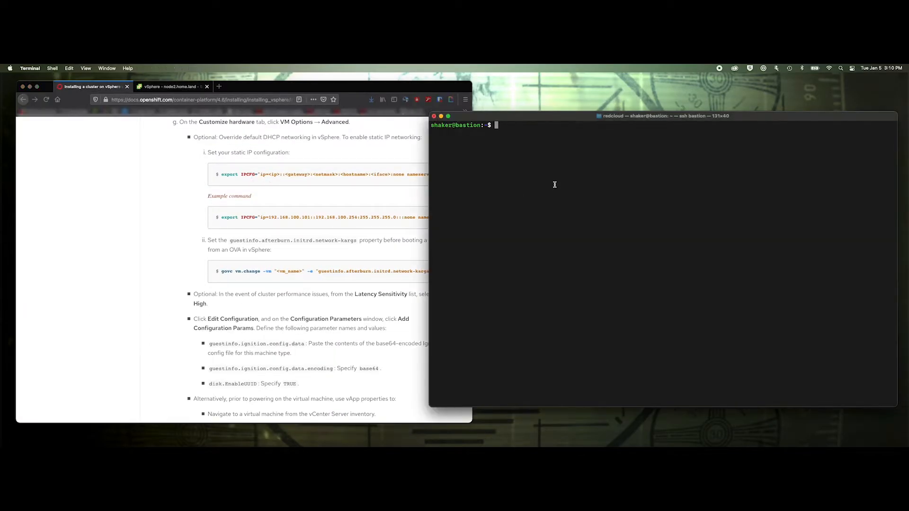
# Type the kargs start: ip=172.16.1.22 with gateway 172.16.1.1
pyautogui.write('172')
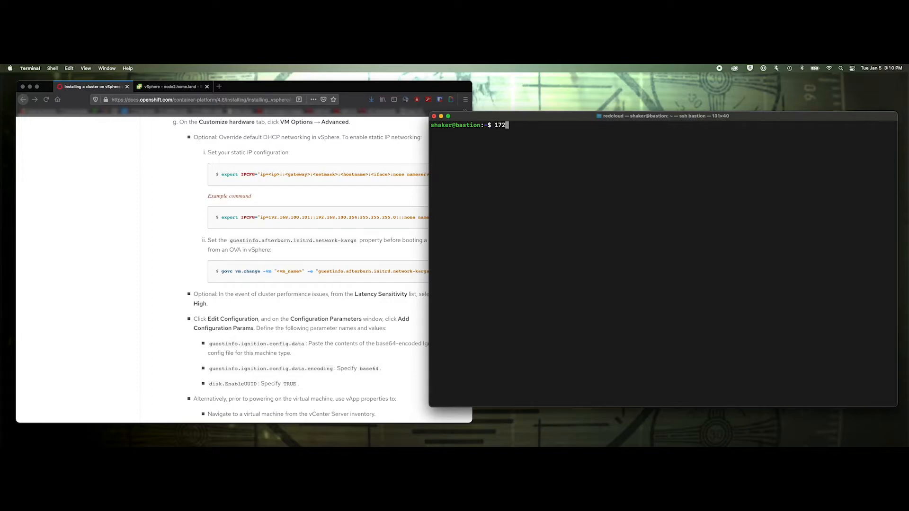
pyautogui.press('Backspace')
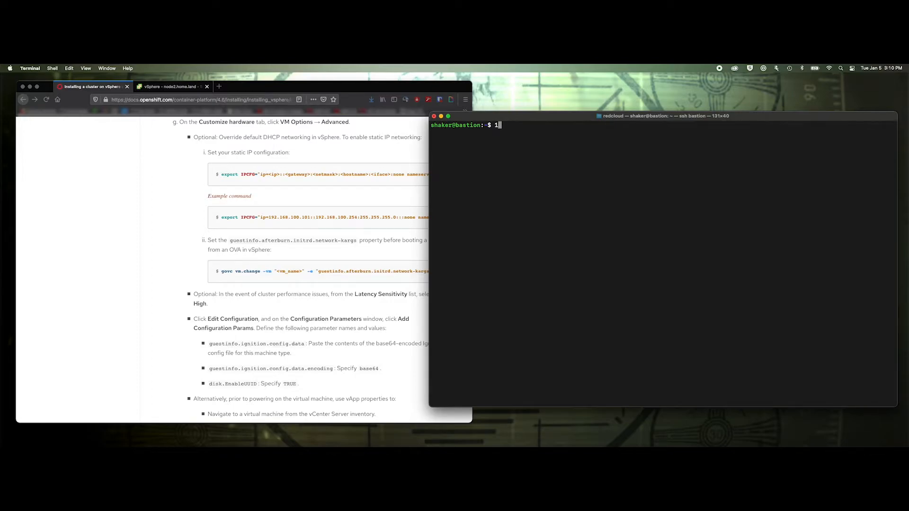
pyautogui.write('p=172')
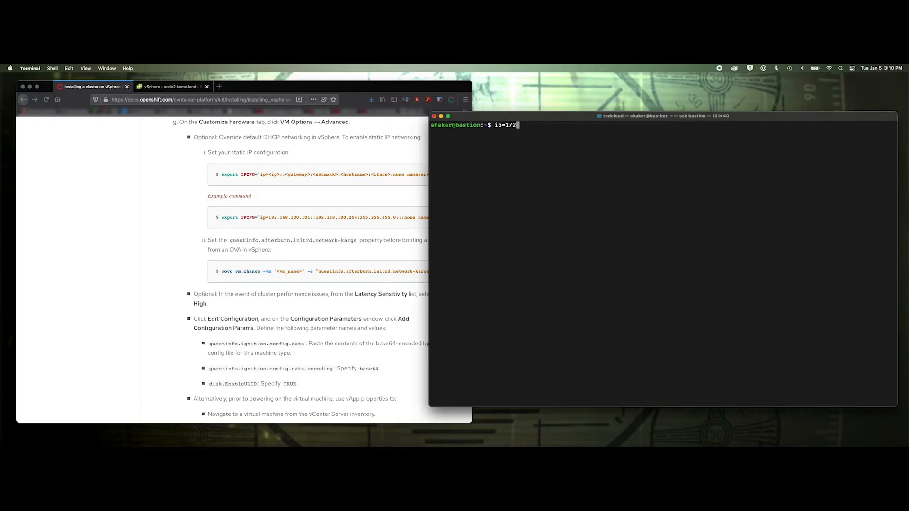
pyautogui.write('.16.1.')
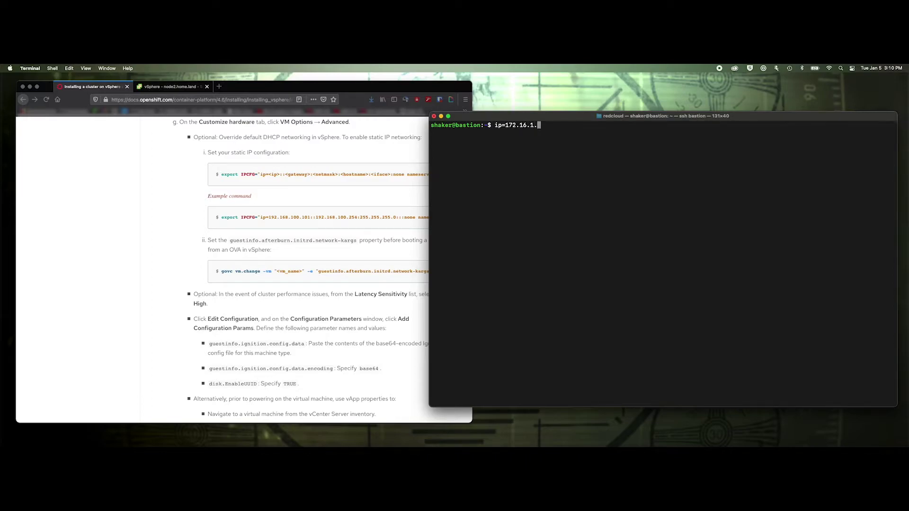
pyautogui.write('22')
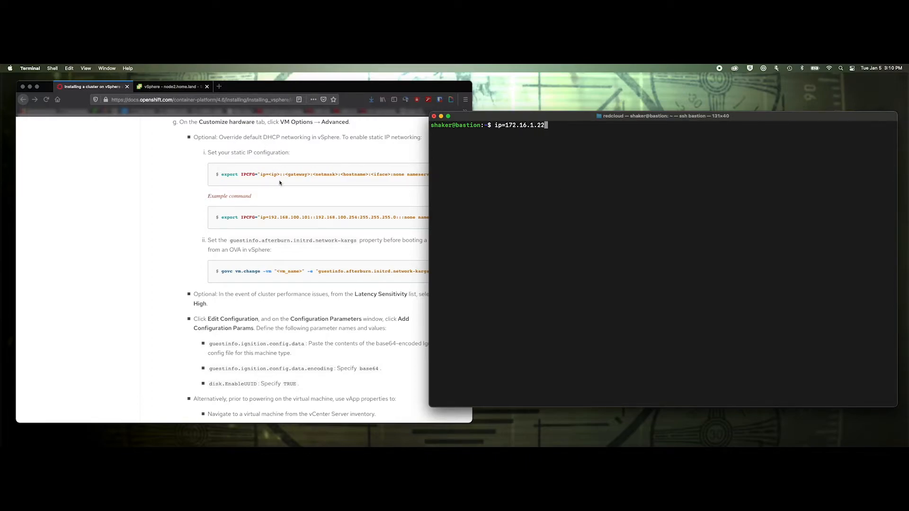
pyautogui.write('::')
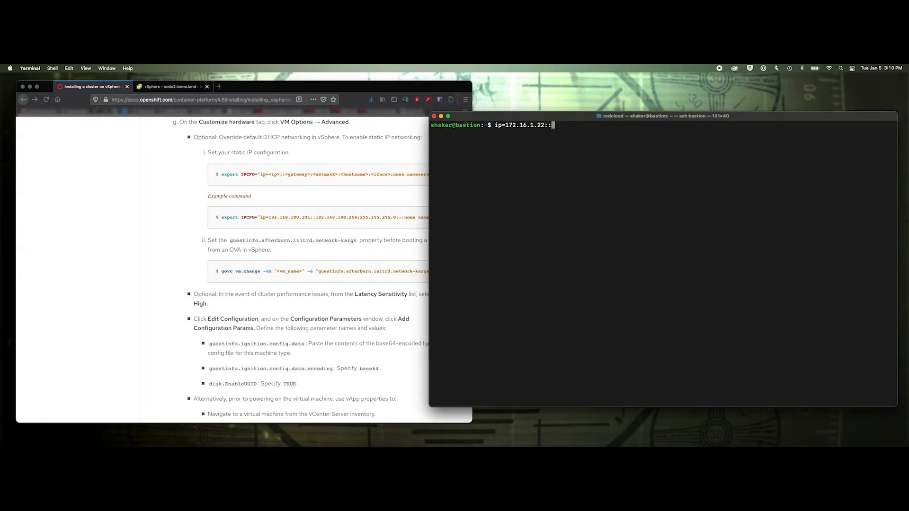
pyautogui.write('172.16.1.1')
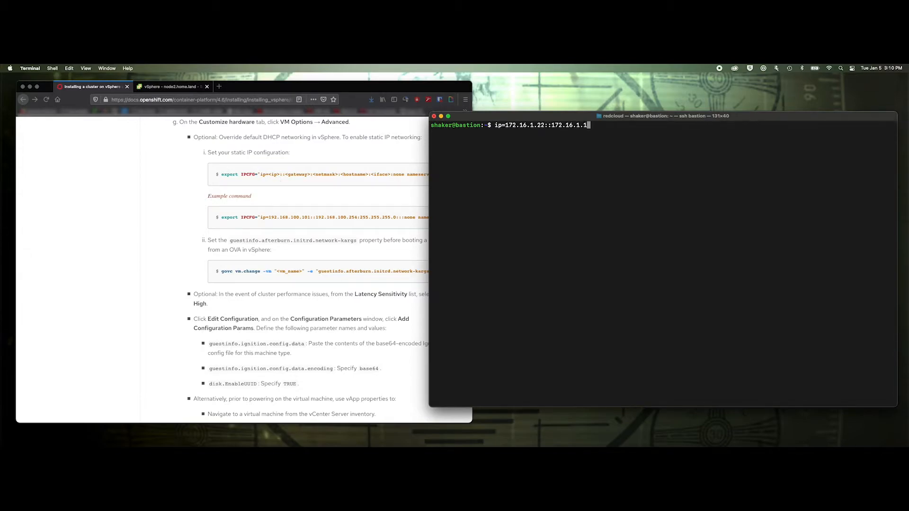
pyautogui.write('::')
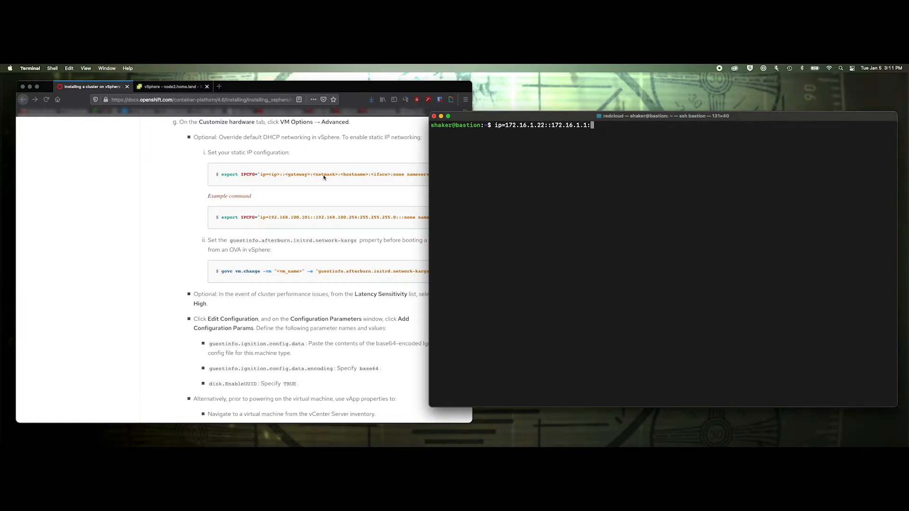
# Append netmask 255.255.255.192, hostname worker2, none, and nameserver=172.16.1.1
pyautogui.write('255.')
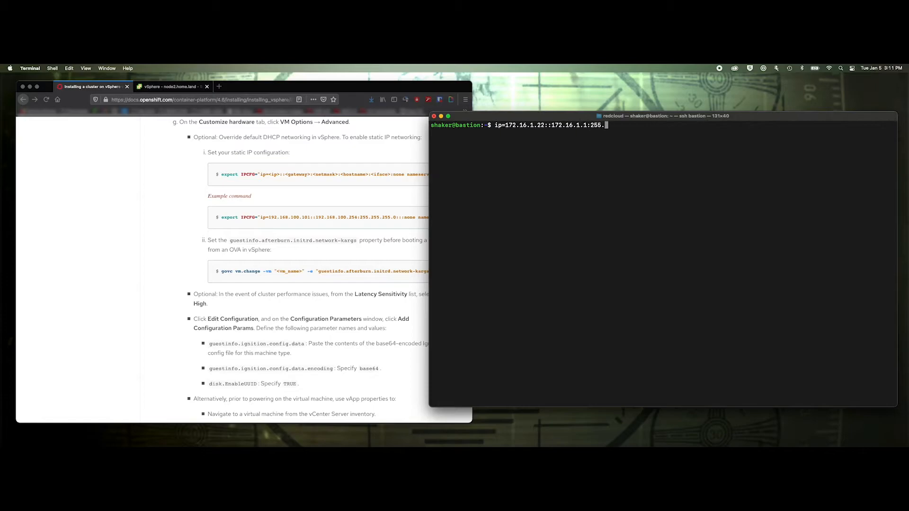
pyautogui.write('255.255.1')
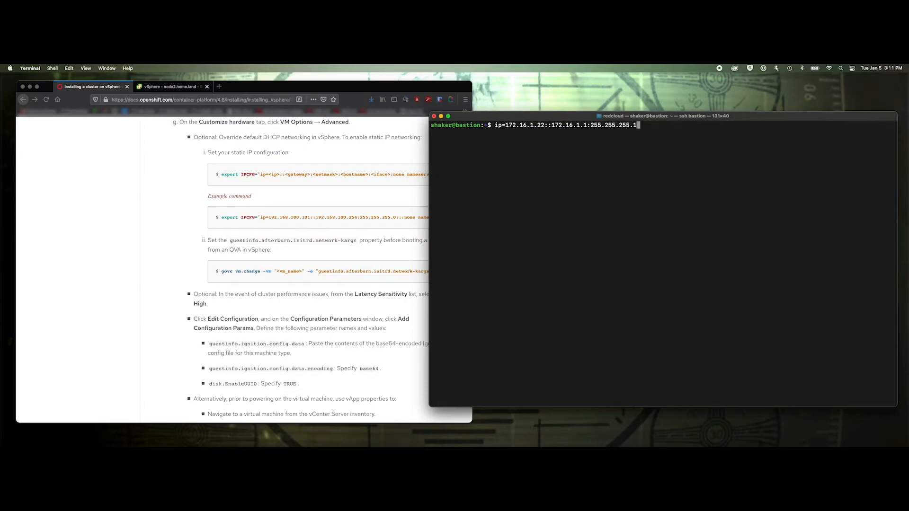
pyautogui.write('92:')
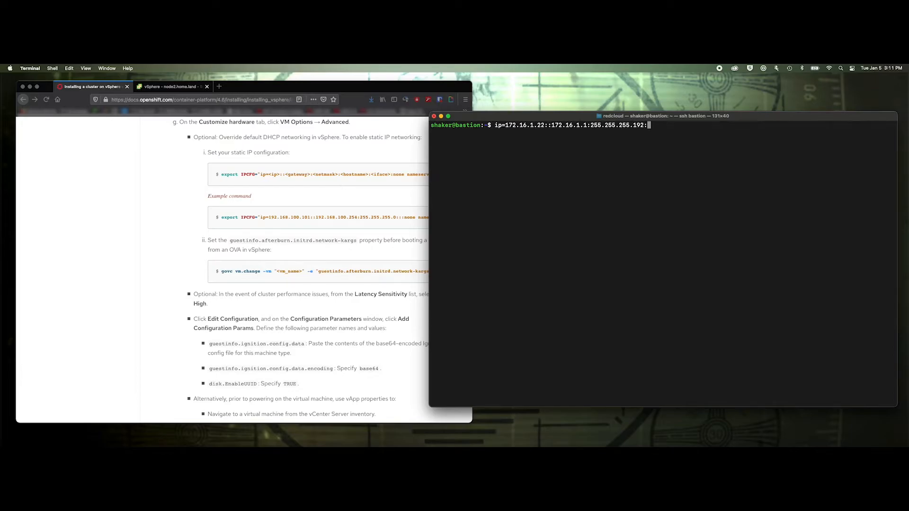
pyautogui.write('worker2')
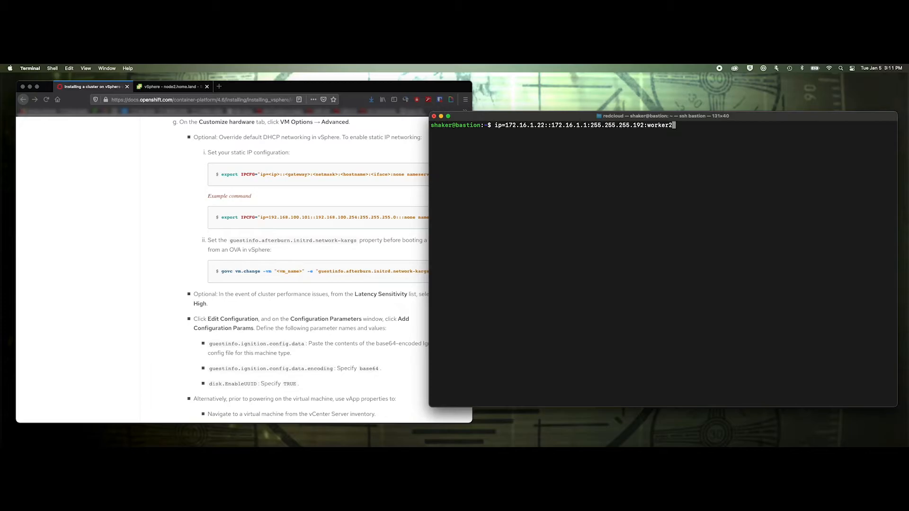
pyautogui.write('::')
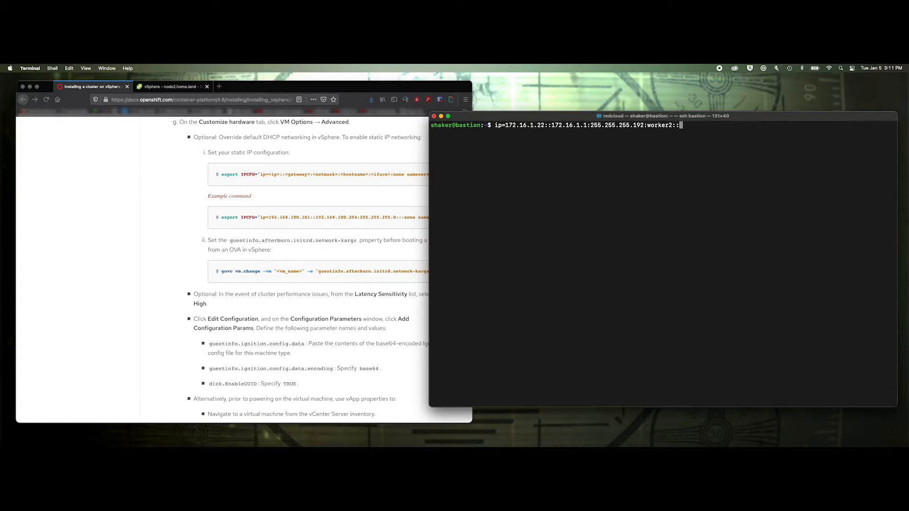
pyautogui.write('non')
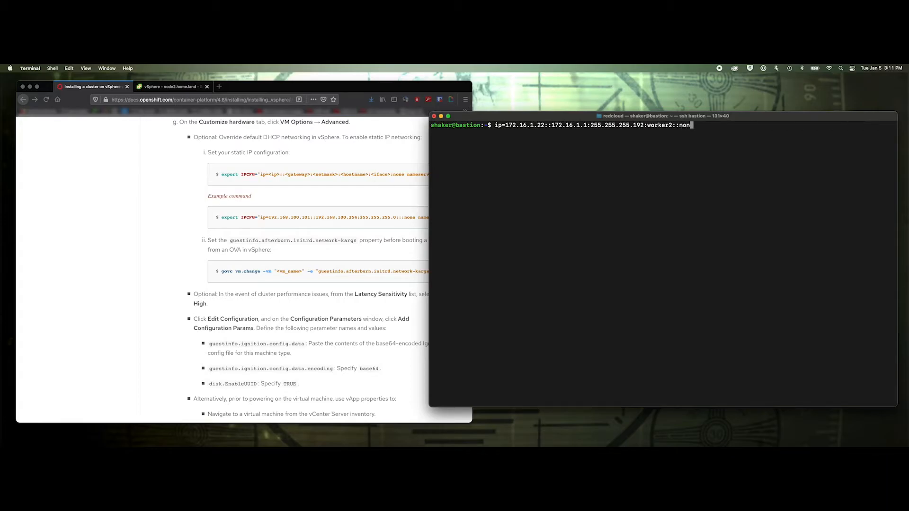
pyautogui.write('e')
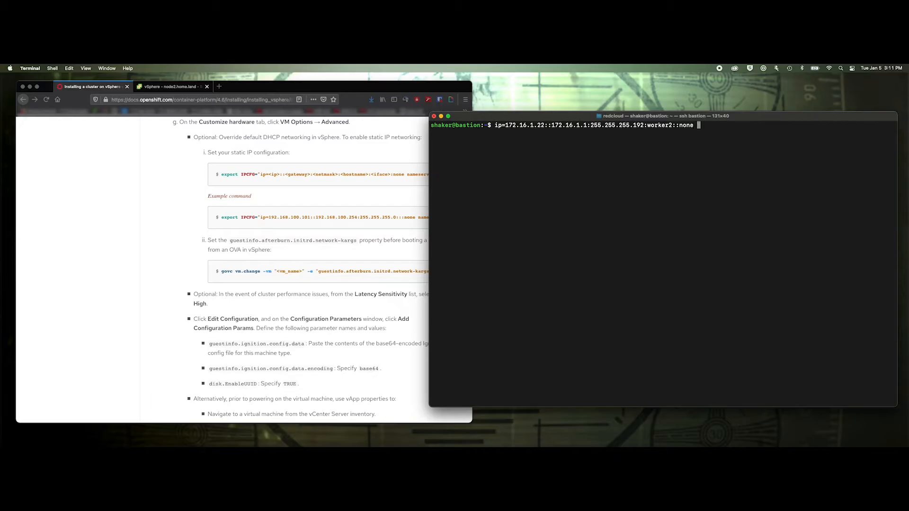
pyautogui.write('nameserver')
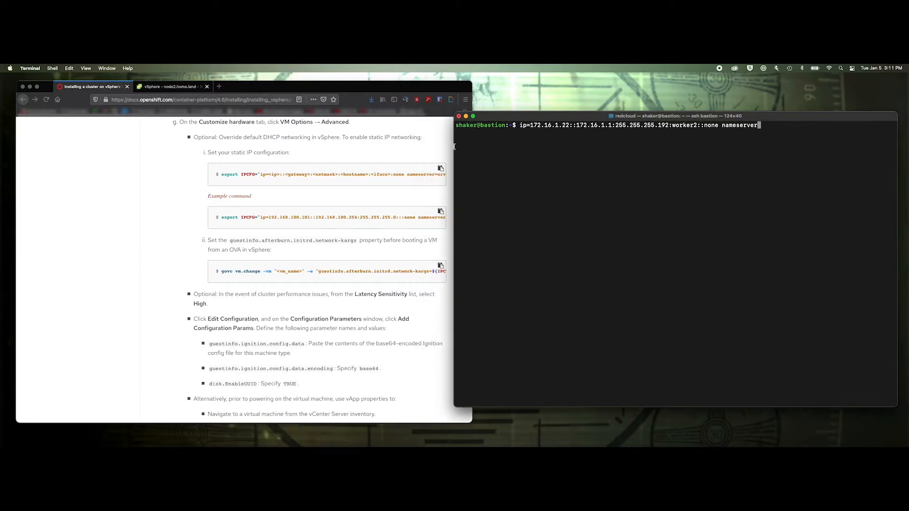
pyautogui.hscroll(3)
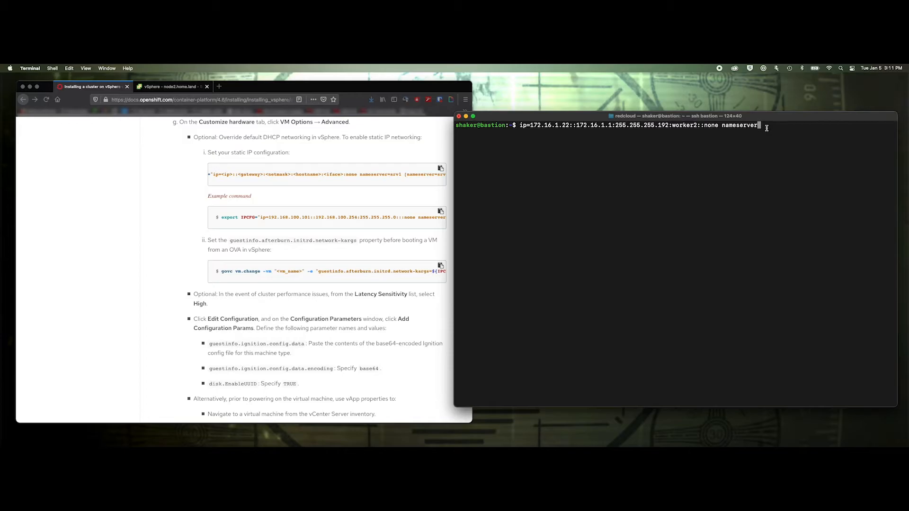
pyautogui.write('=')
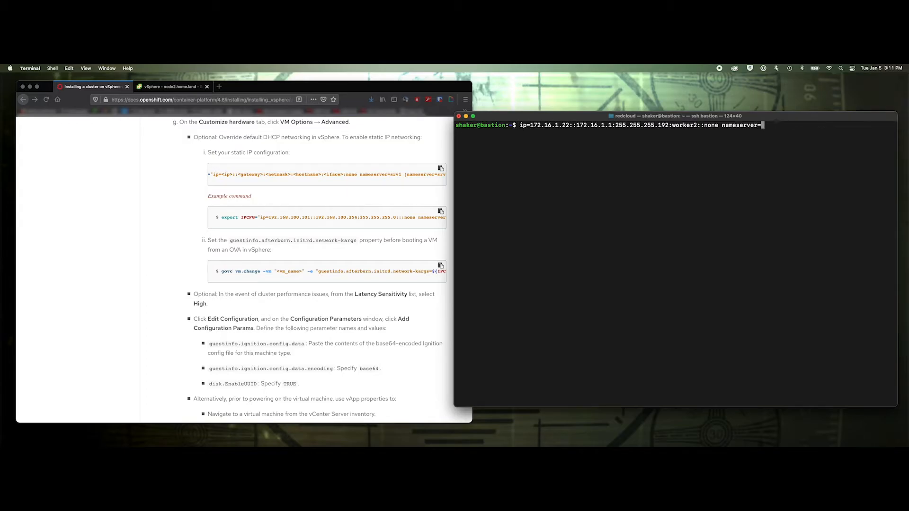
pyautogui.write('172.16.1.1')
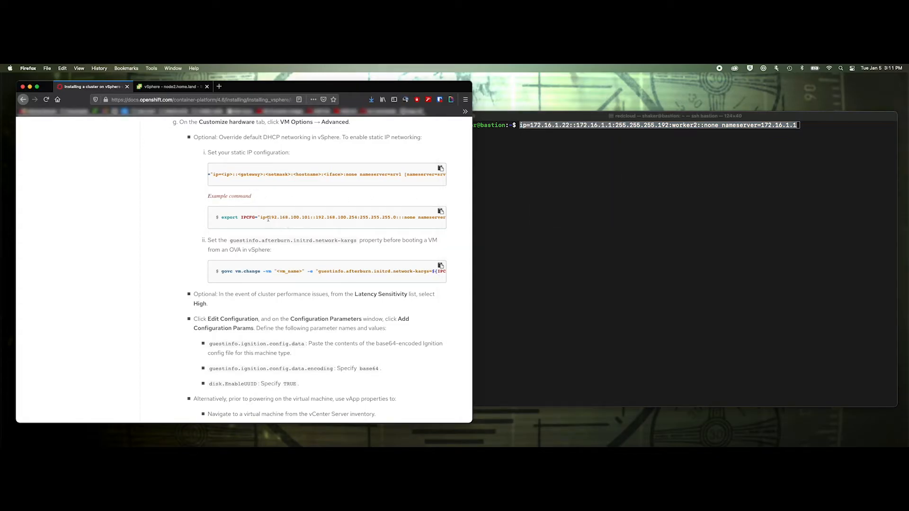
pyautogui.doubleClick(285, 217)
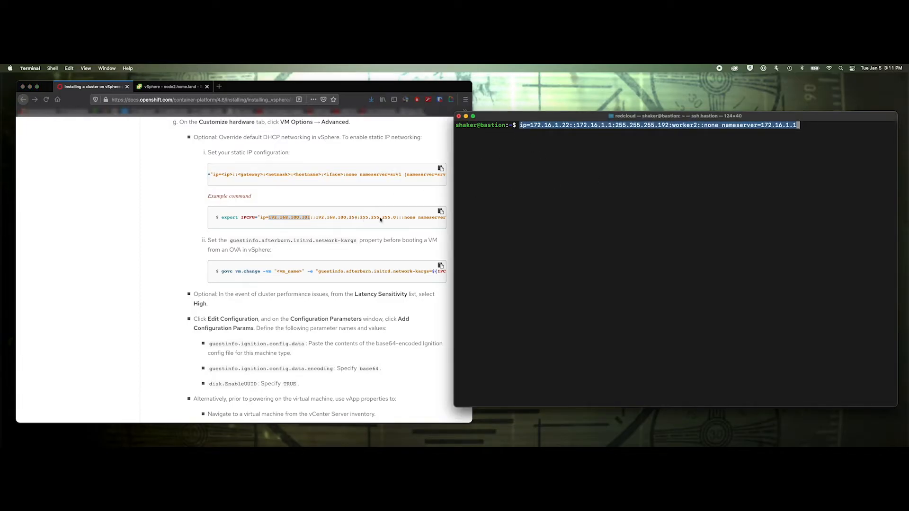
pyautogui.hscroll(3)
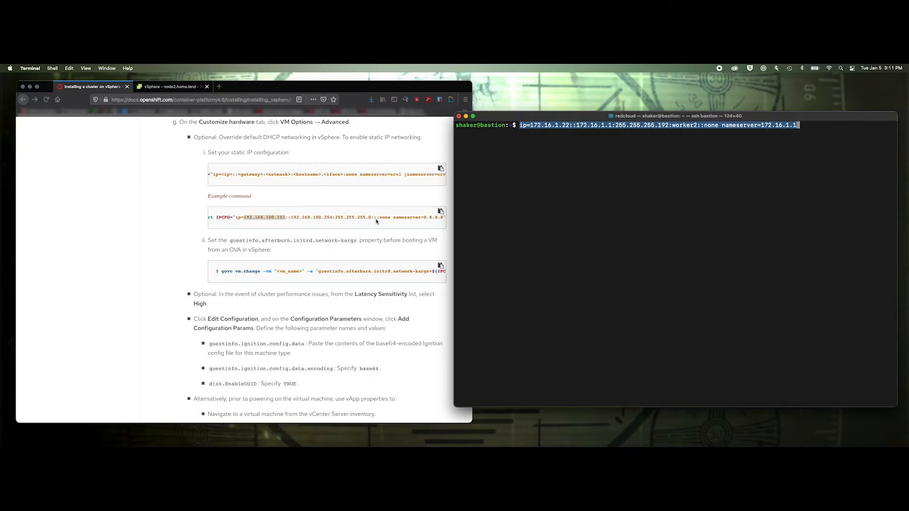
pyautogui.moveTo(350, 179)
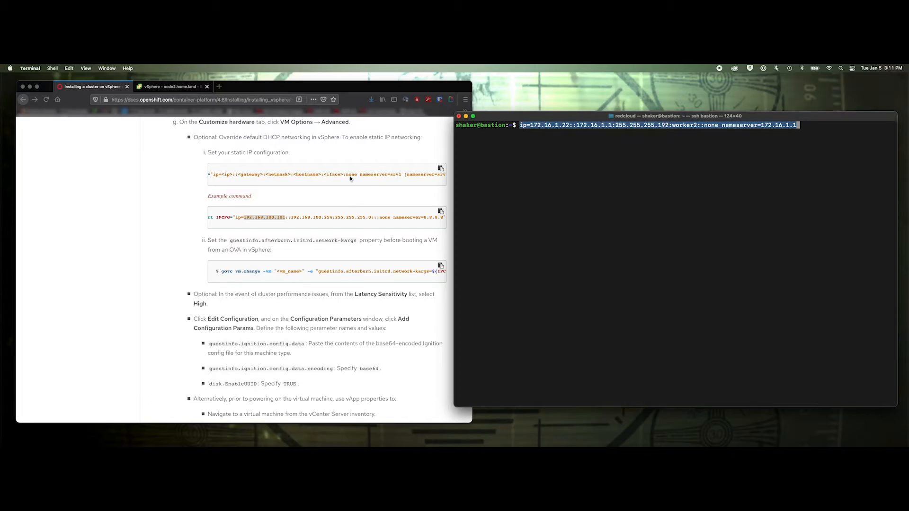
pyautogui.moveTo(379, 220)
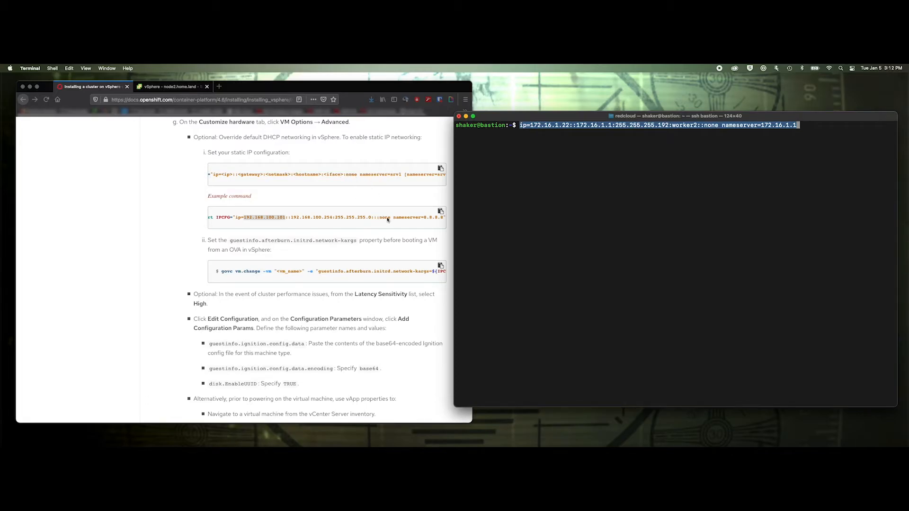
pyautogui.moveTo(404, 177)
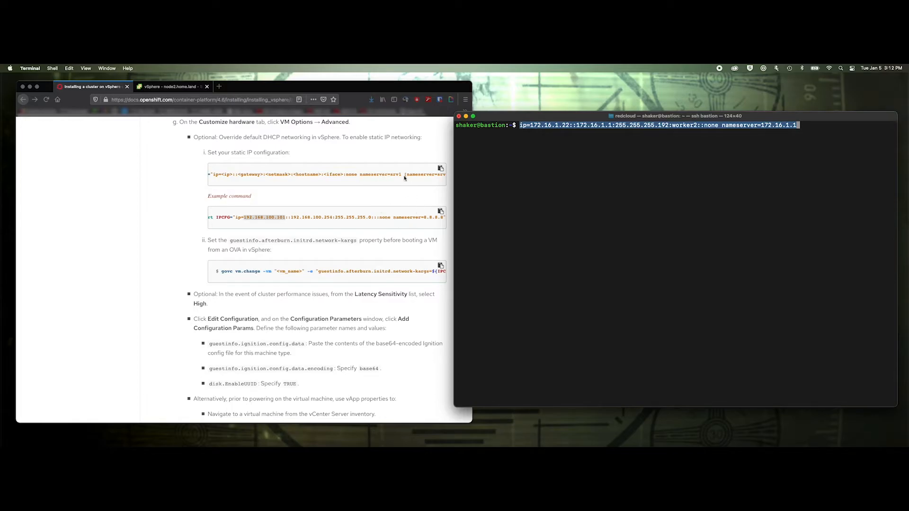
pyautogui.hscroll(3)
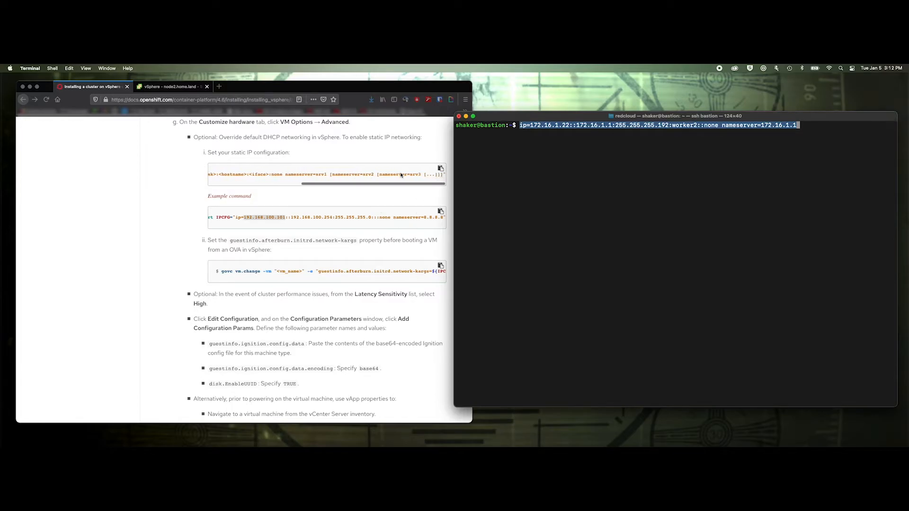
pyautogui.hscroll(-3)
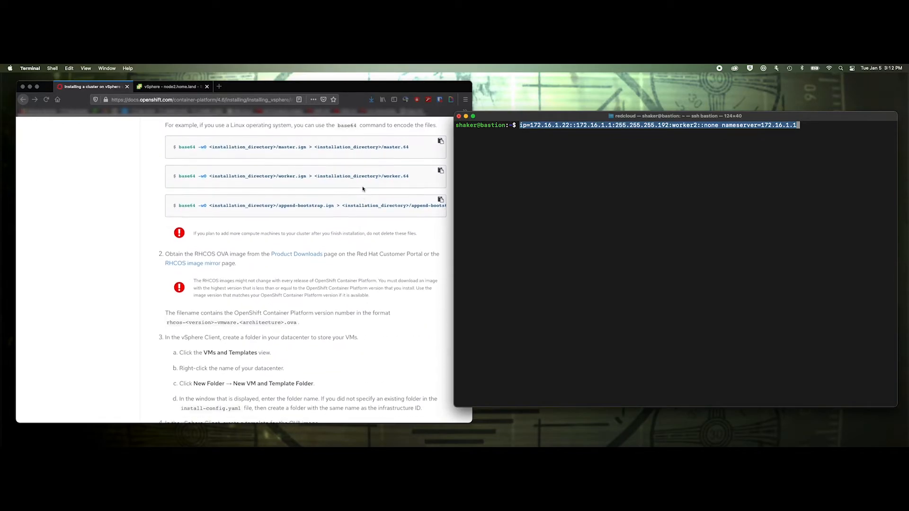
pyautogui.scroll(3)
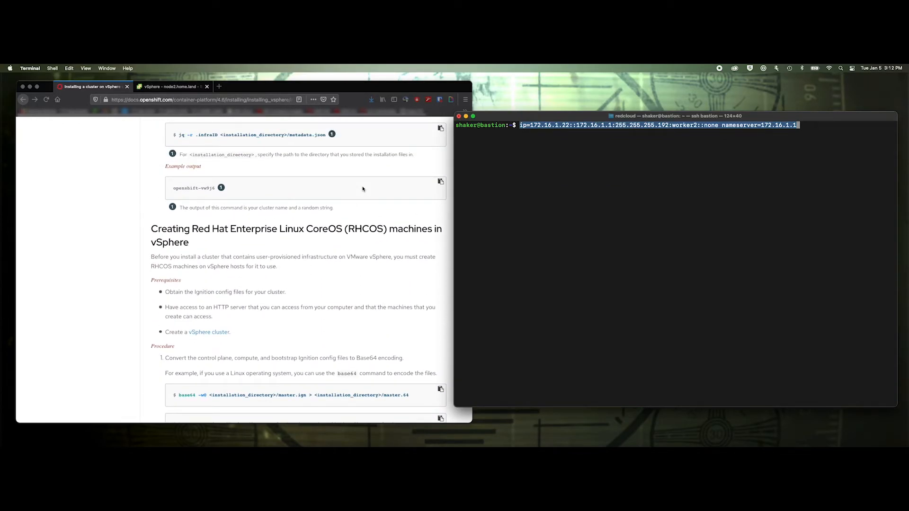
pyautogui.scroll(-3)
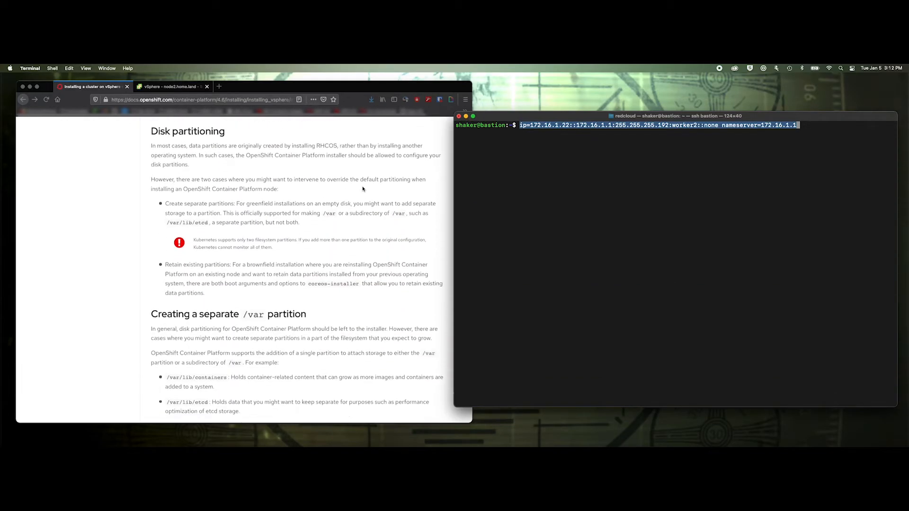
pyautogui.scroll(3)
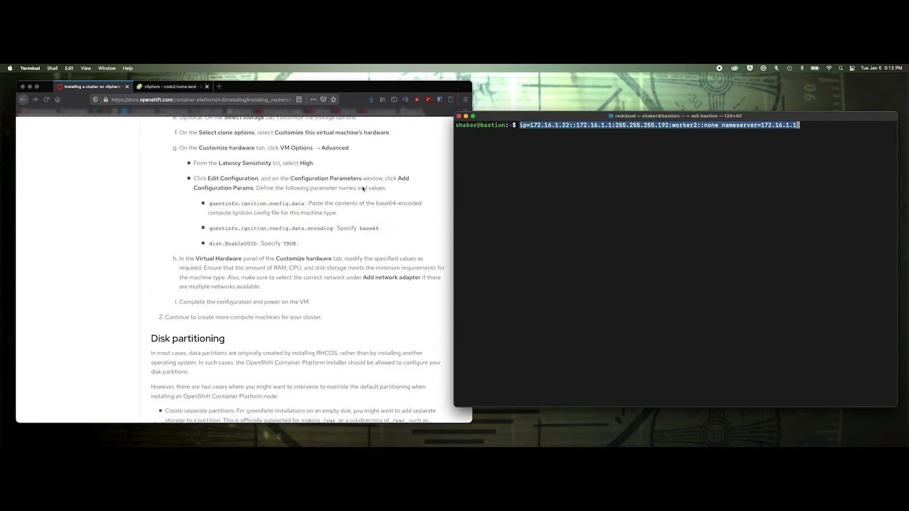
pyautogui.scroll(3)
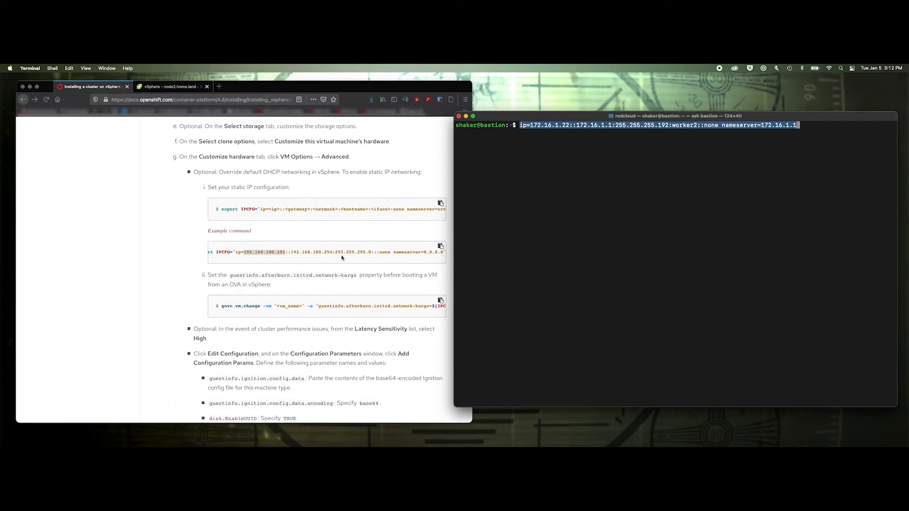
pyautogui.rightClick(638, 124)
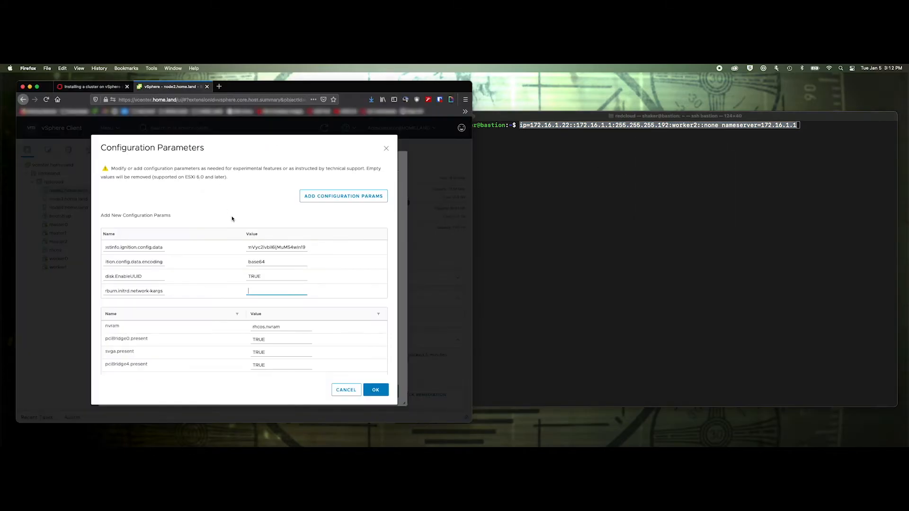
# Paste the static IP kargs into network-kargs and finish the worker2 clone wizard
pyautogui.write('one nameserver=172.16.1.1')
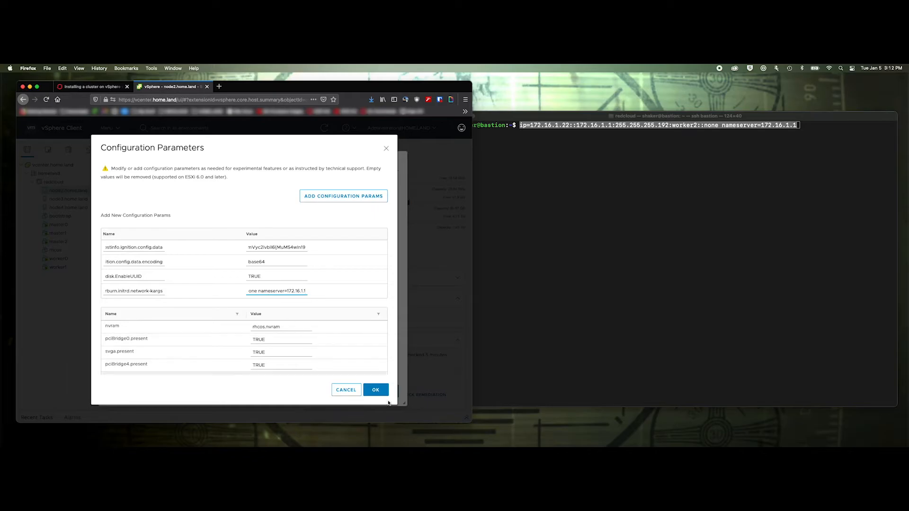
pyautogui.click(375, 389)
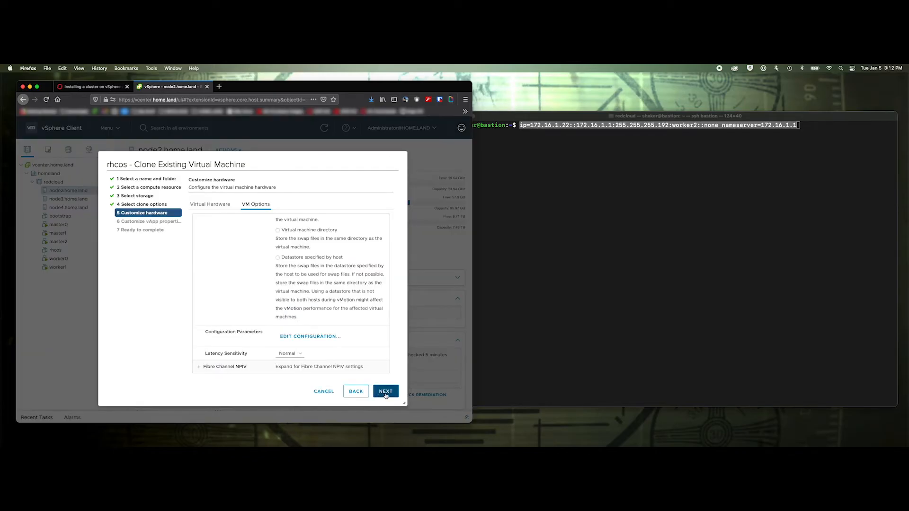
pyautogui.click(385, 391)
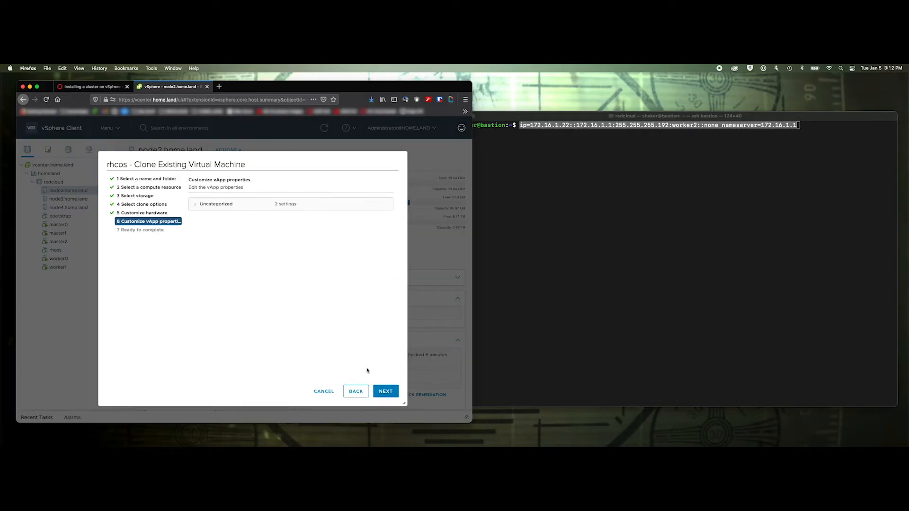
pyautogui.click(385, 390)
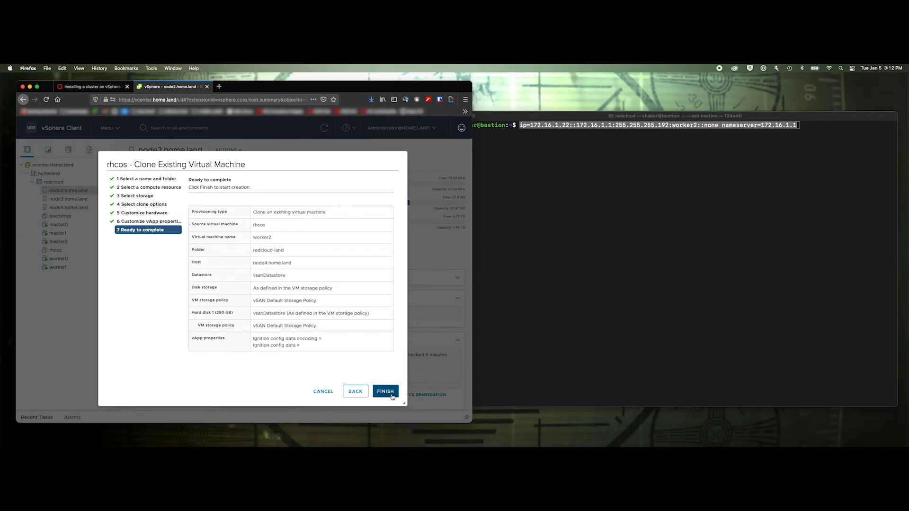
pyautogui.click(385, 391)
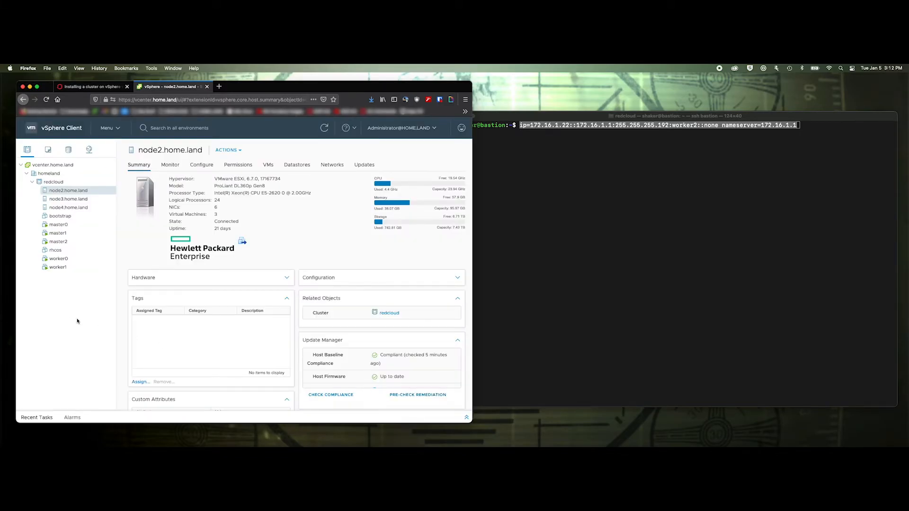
# Return to the bastion terminal and cancel the typed kargs line
pyautogui.click(539, 183)
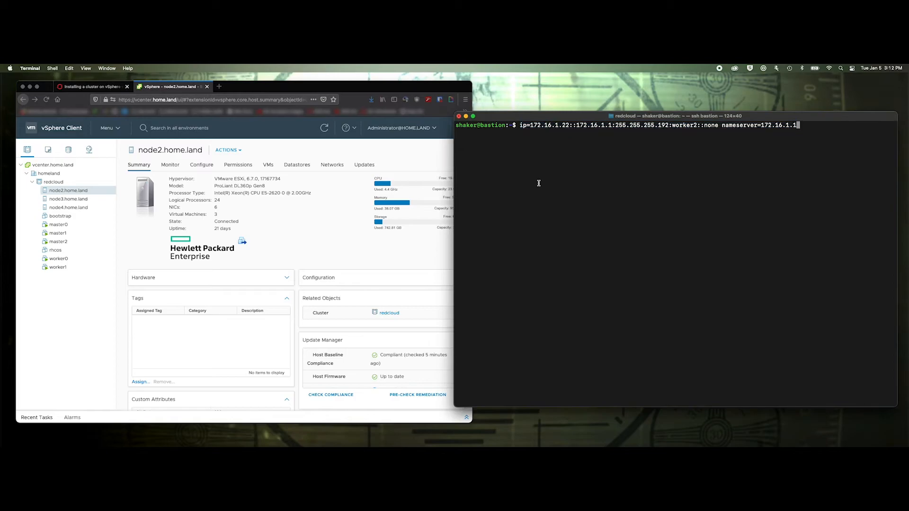
pyautogui.press('ctrl+c')
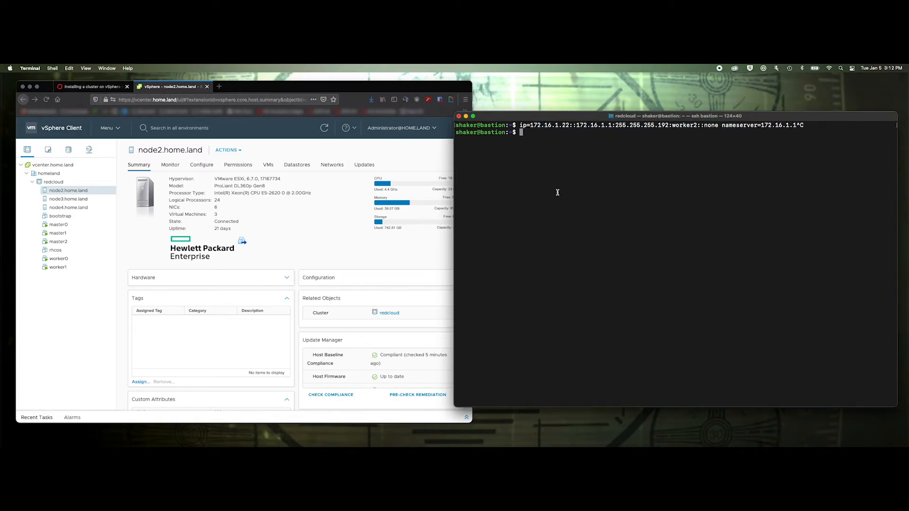
pyautogui.moveTo(39, 276)
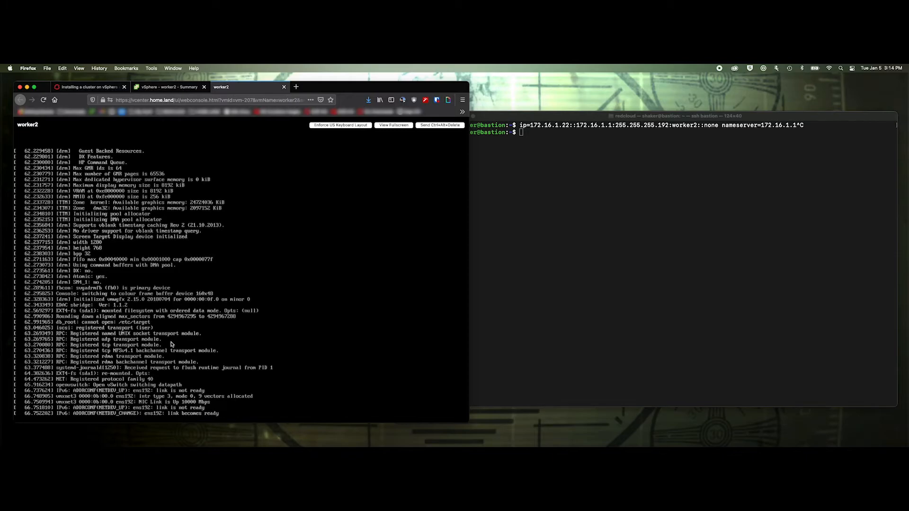
pyautogui.moveTo(253, 318)
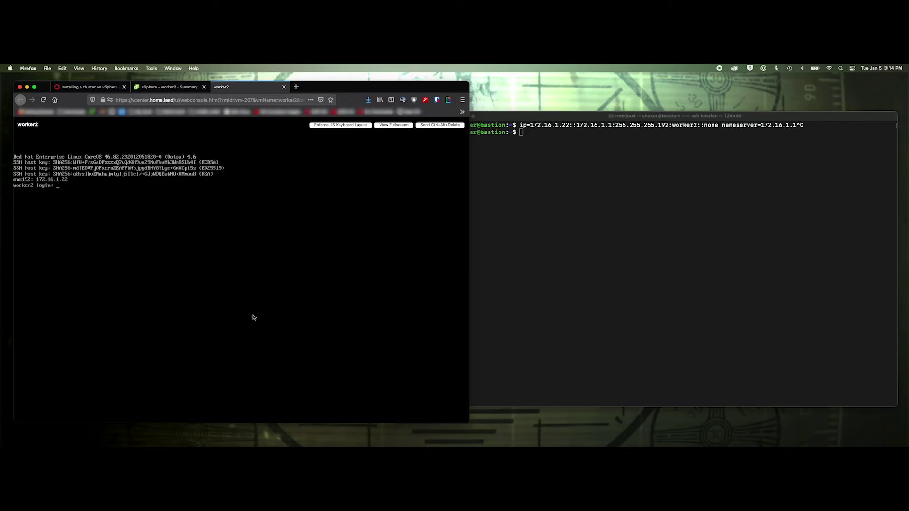
pyautogui.moveTo(39, 191)
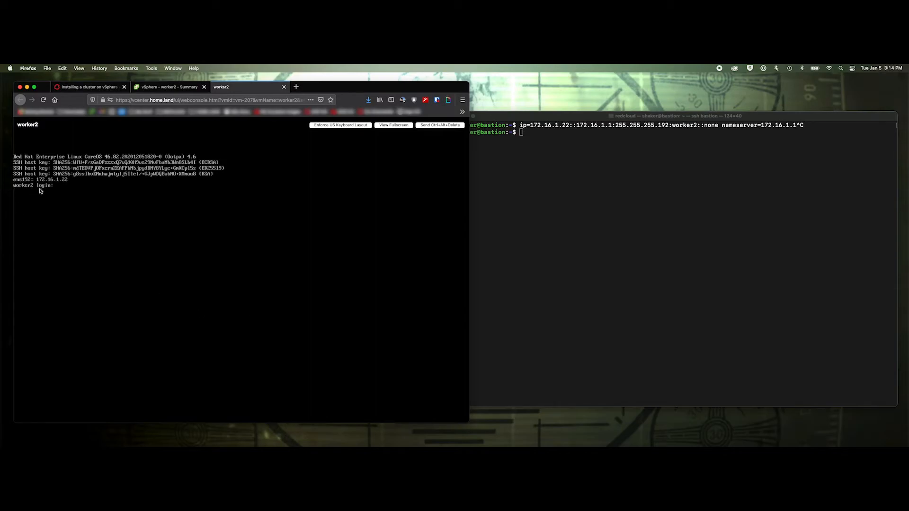
pyautogui.moveTo(431, 265)
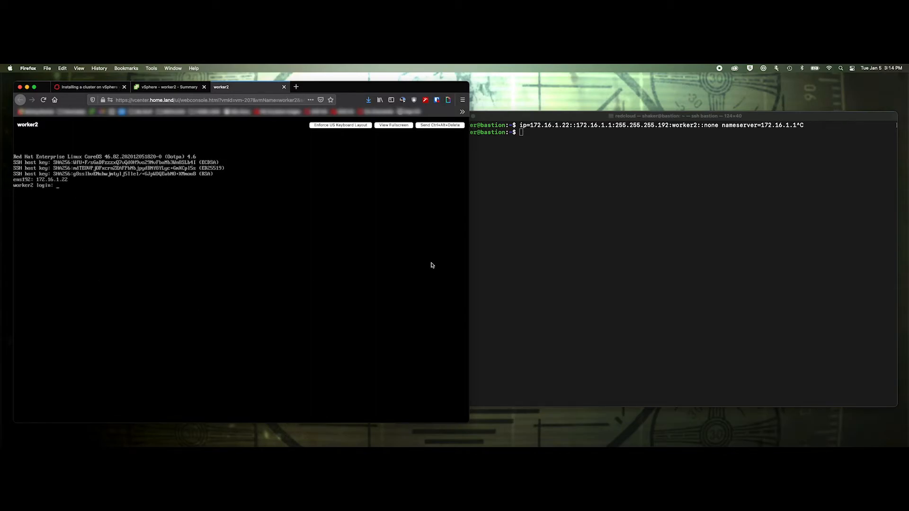
# Start watch "oc get csr | grep Pending" in the bastion terminal to catch pending CSRs
pyautogui.click(578, 259)
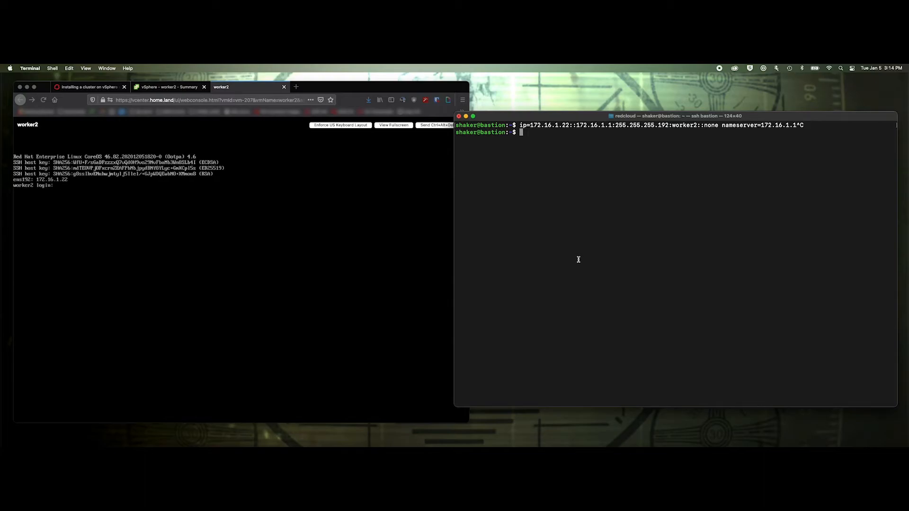
pyautogui.write('wat')
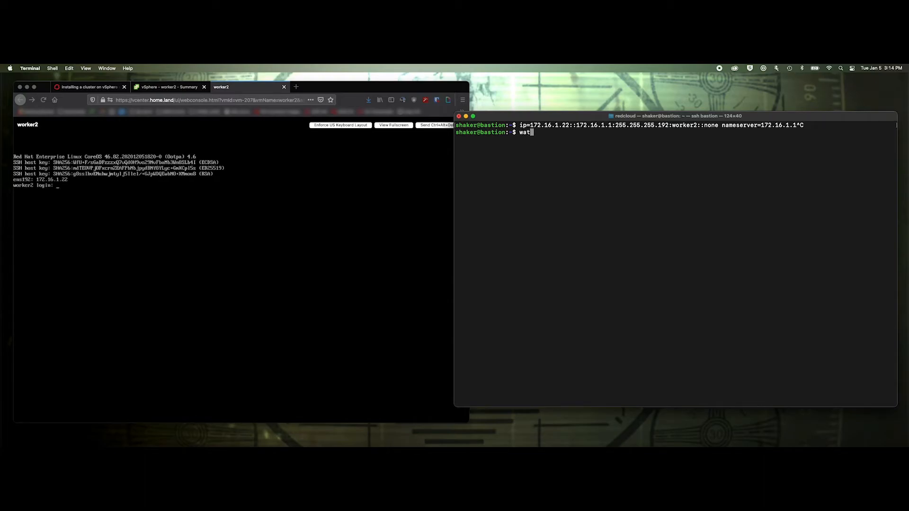
pyautogui.write('ch')
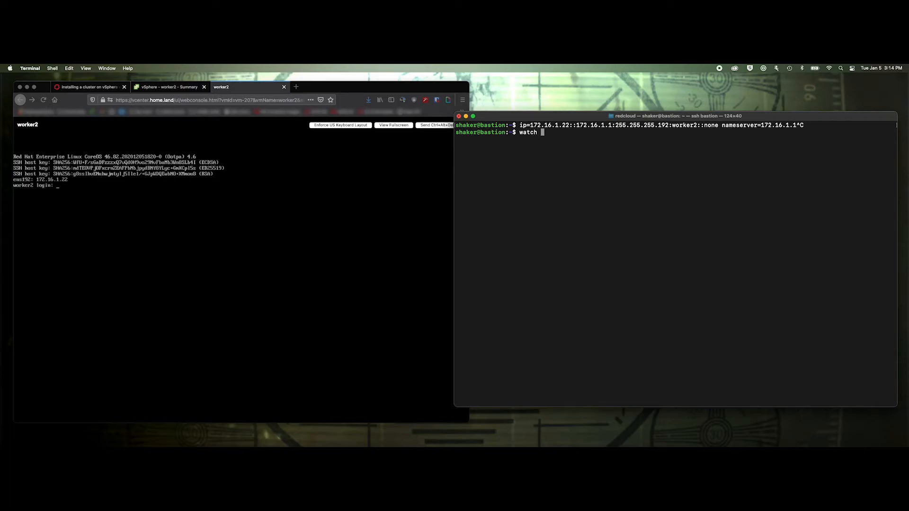
pyautogui.write('oc')
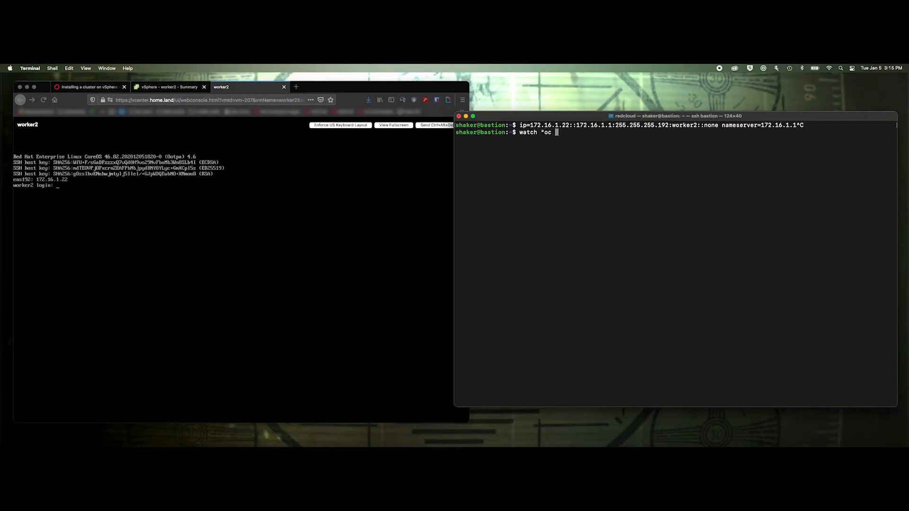
pyautogui.write('get csr | g')
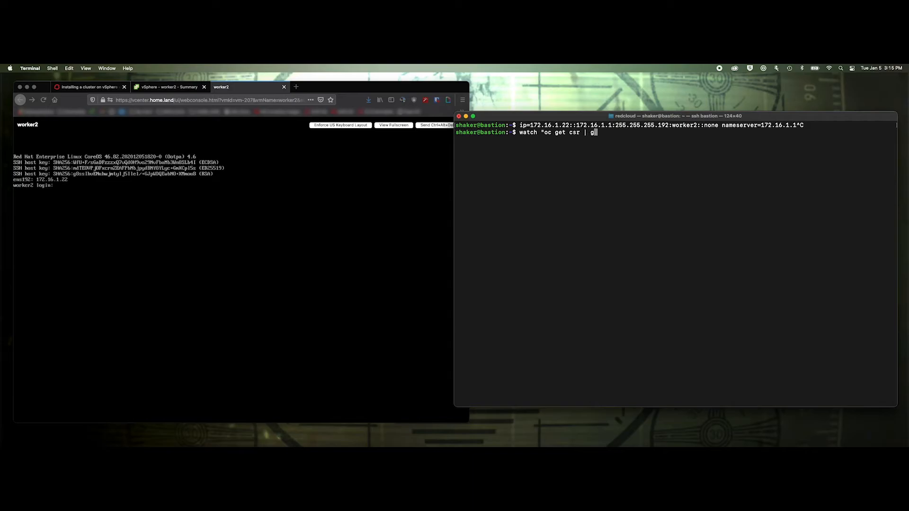
pyautogui.write('rep Pending"')
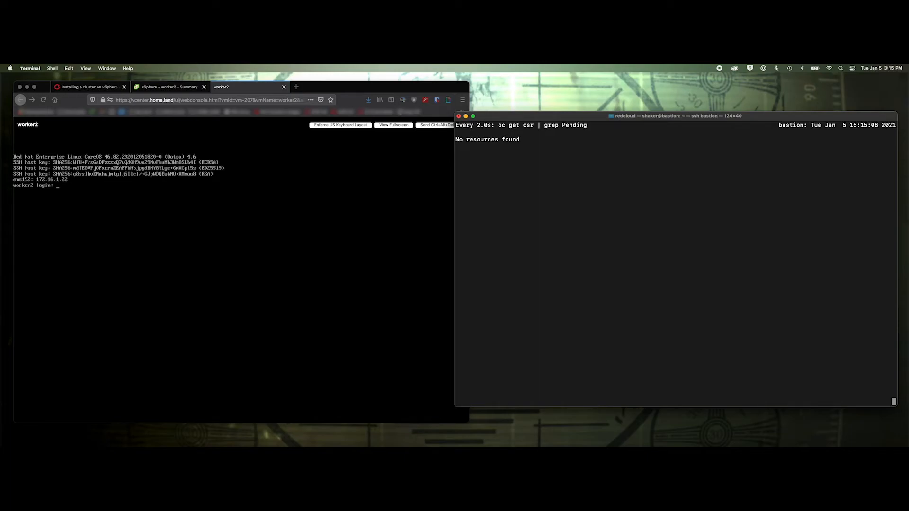
pyautogui.moveTo(107, 199)
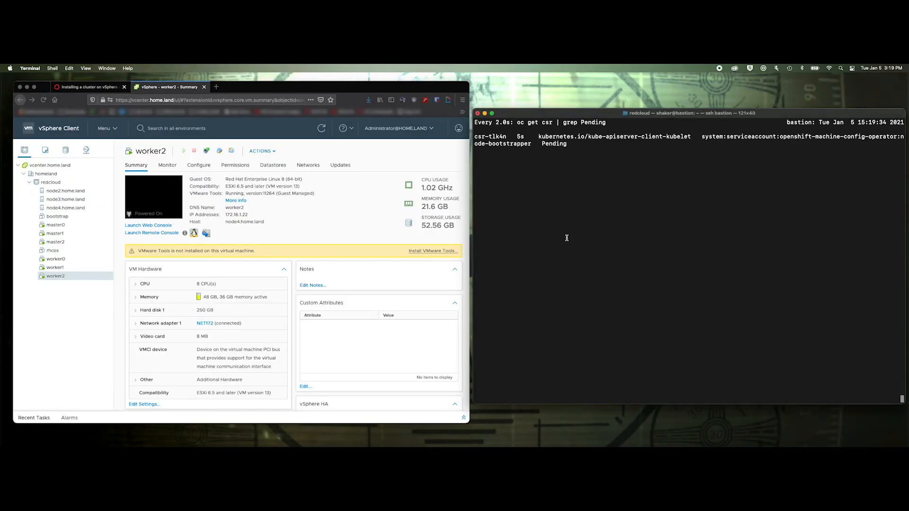
# Stop the watch and approve the bootstrapper request csr-tlk4n
pyautogui.press('ctrl+c')
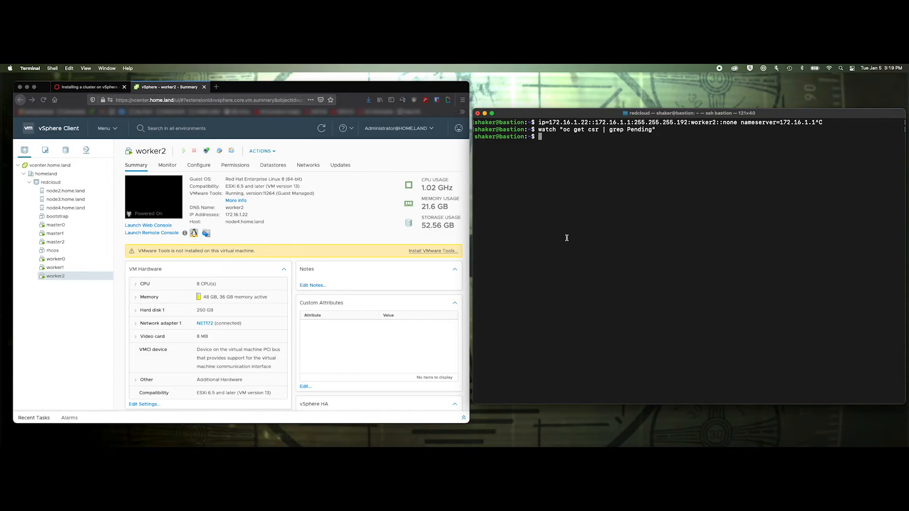
pyautogui.write('oc get')
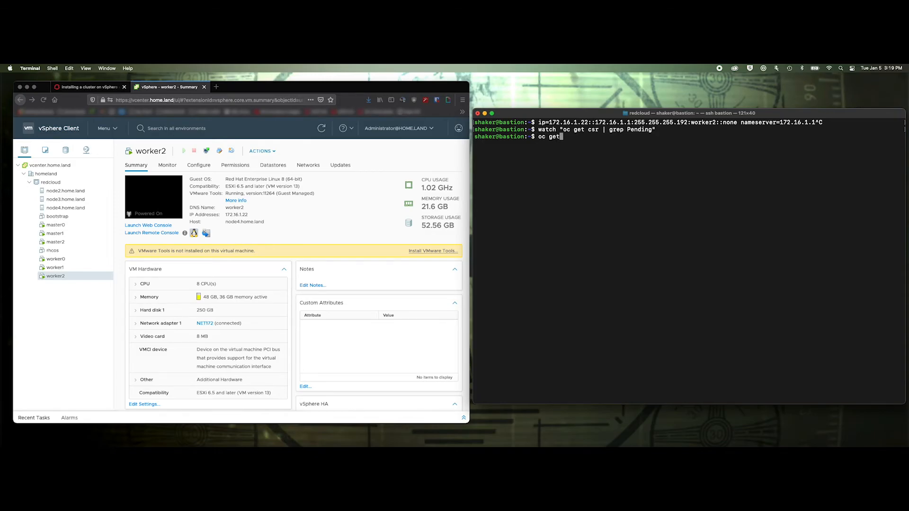
pyautogui.write('csr')
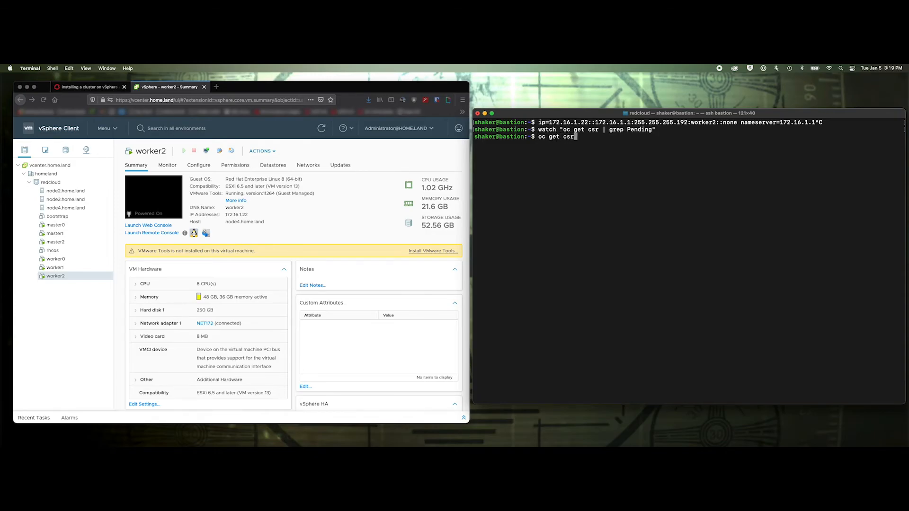
pyautogui.write('grep Pending')
pyautogui.write('oc adm')
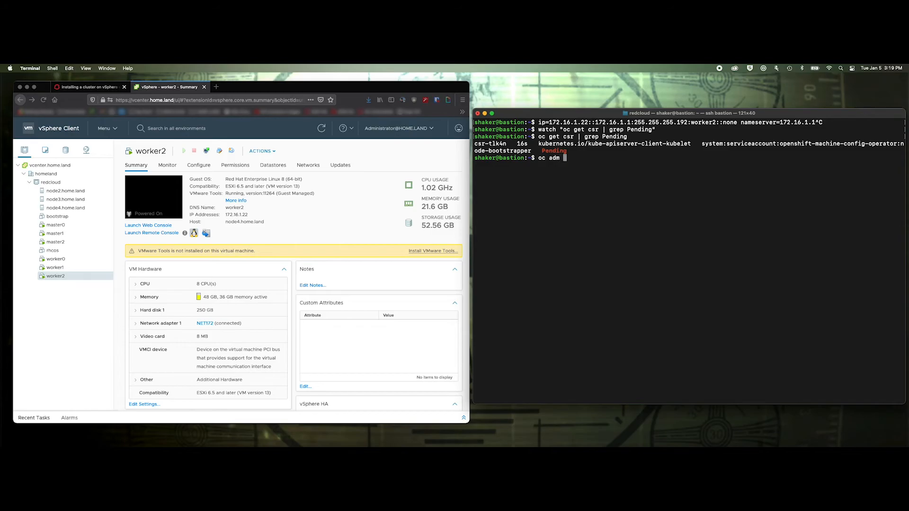
pyautogui.write('certificate app')
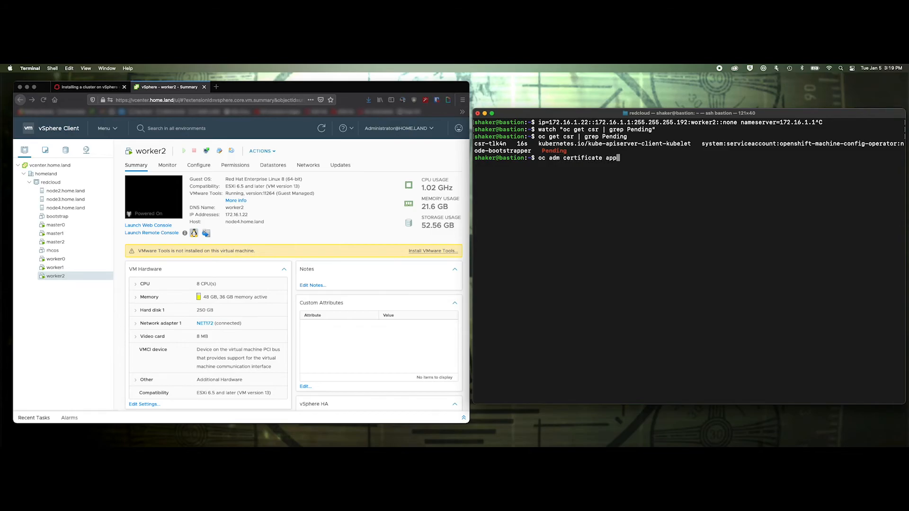
pyautogui.write('rove')
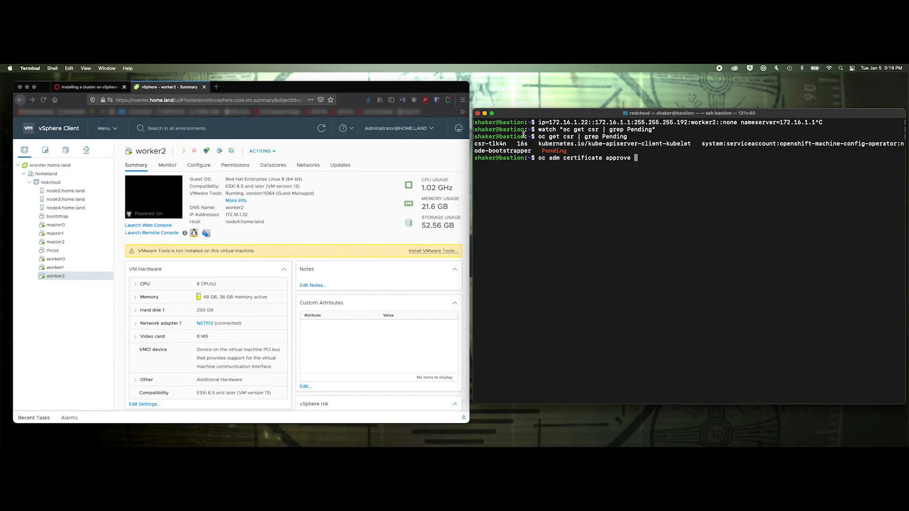
pyautogui.write('csr-tlk4n')
pyautogui.write('oc get csr | grep Pending')
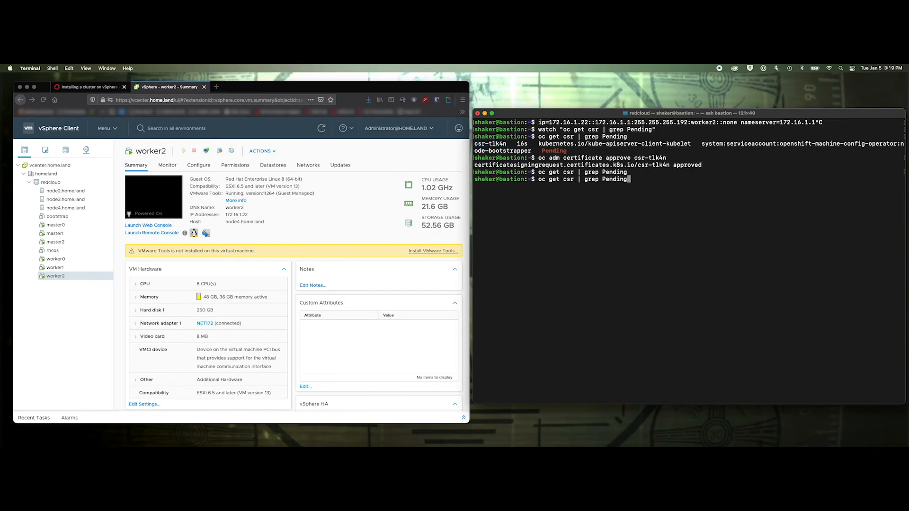
pyautogui.press('Return')
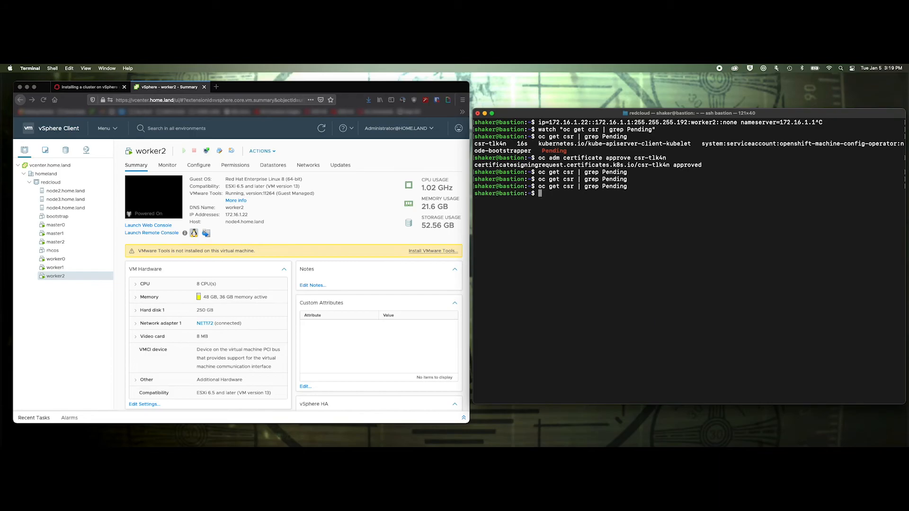
# Recheck pending CSRs and approve the kubelet-serving request csr-5m784
pyautogui.write('oc get csr | grep Pending')
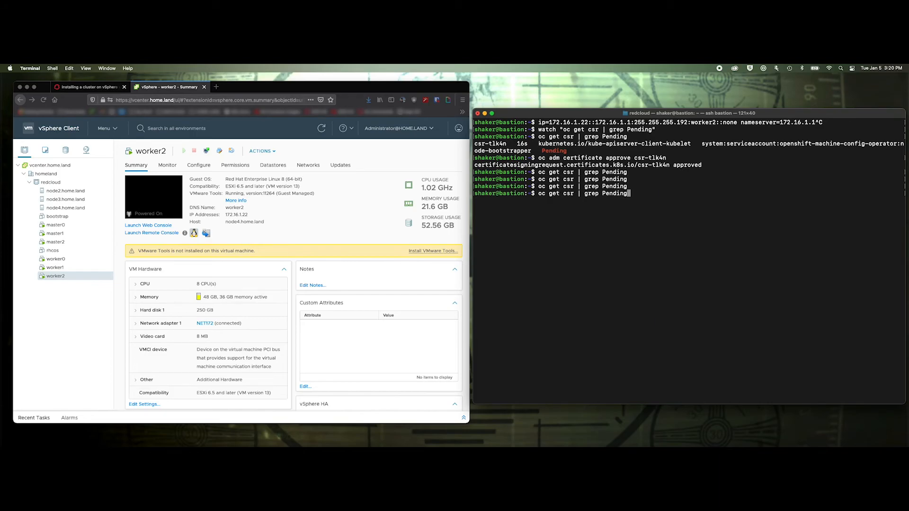
pyautogui.press('Return')
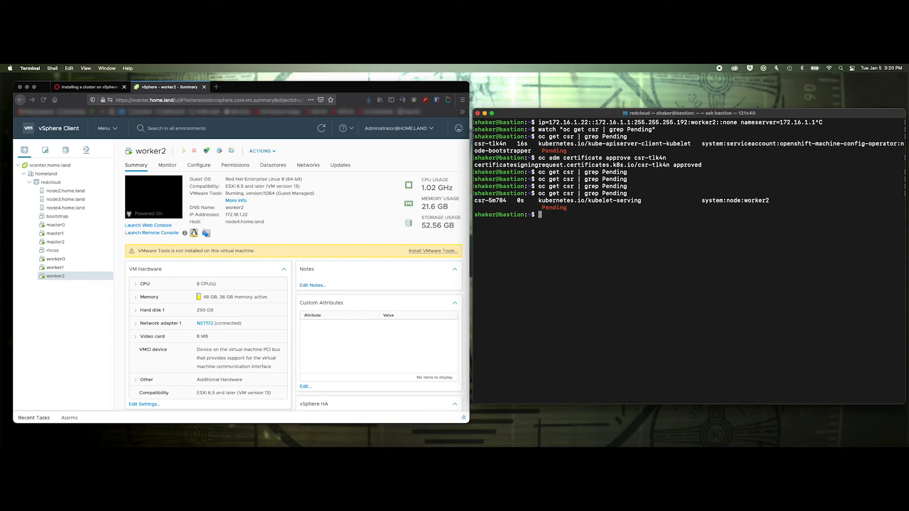
pyautogui.write('oc adm certific')
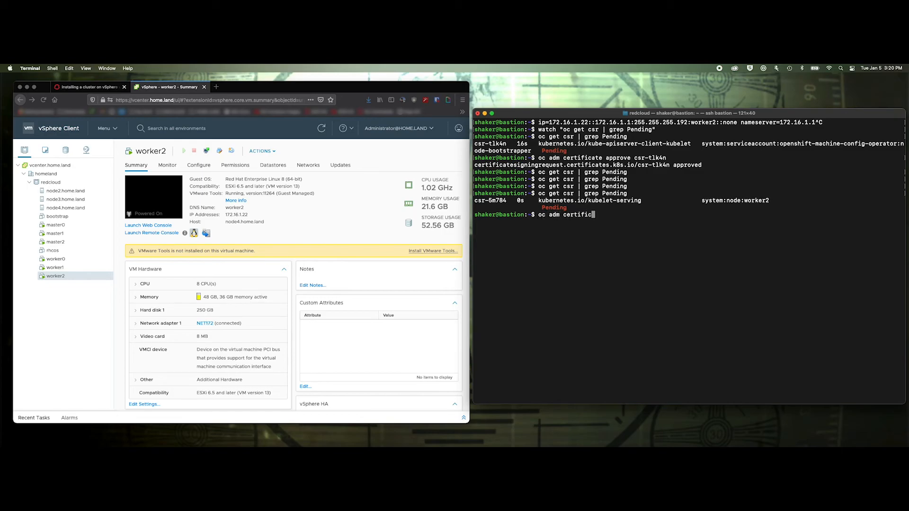
pyautogui.write('ate approve')
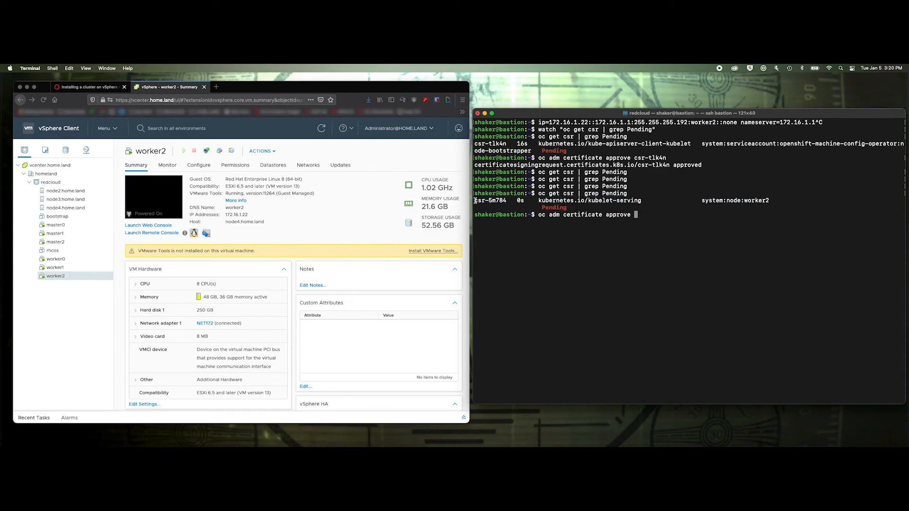
pyautogui.write('csr-5m784')
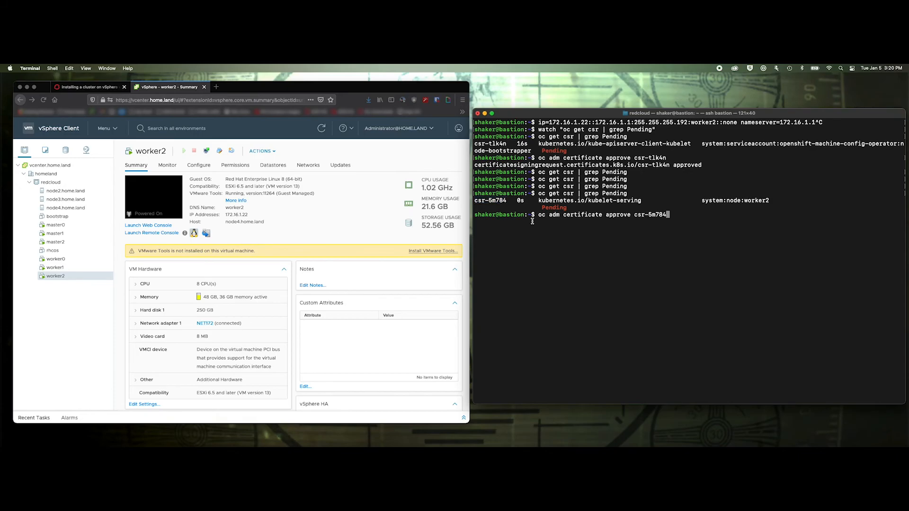
pyautogui.press('Return')
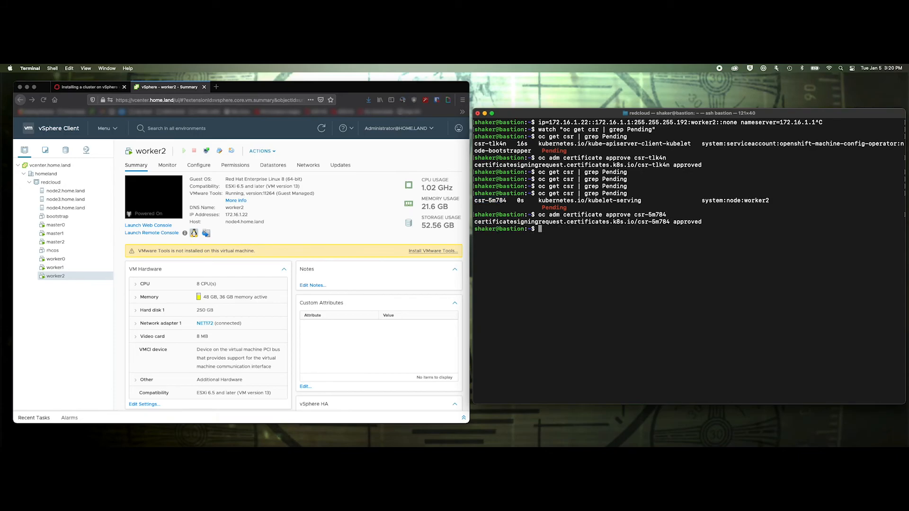
pyautogui.write('o')
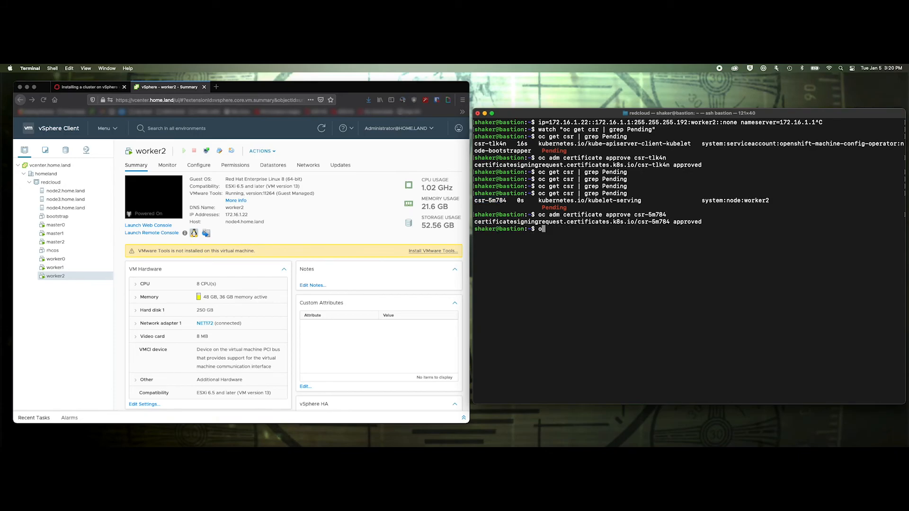
# Run watch oc get nodes to monitor worker2 until it shows Ready
pyautogui.write('watch oc et')
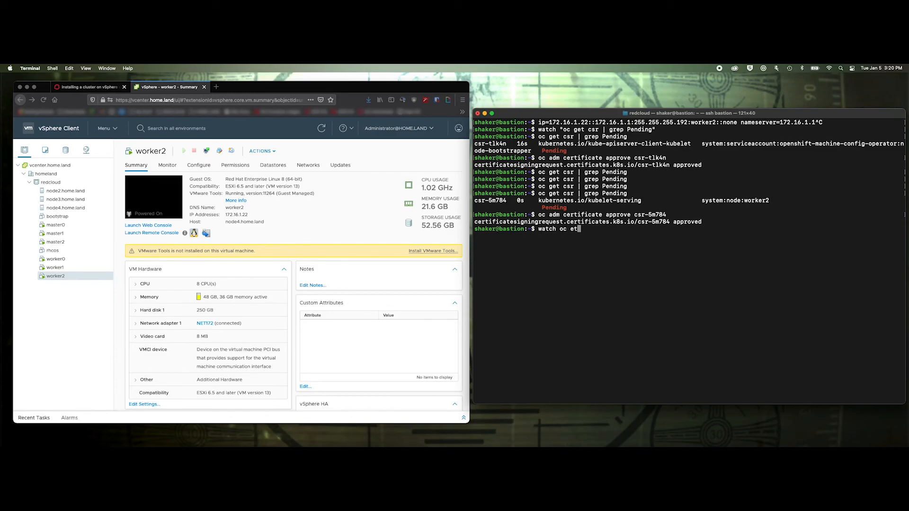
pyautogui.write('get nodes')
pyautogui.press('Return')
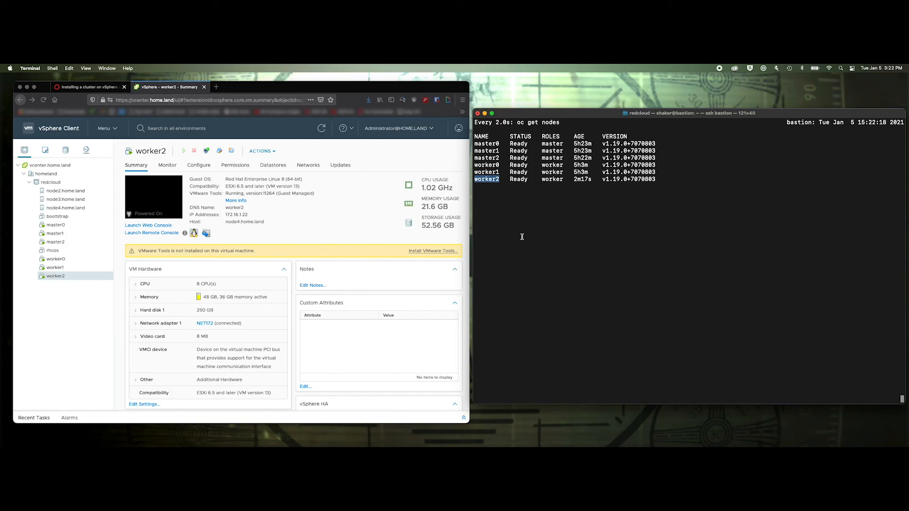
pyautogui.moveTo(80, 308)
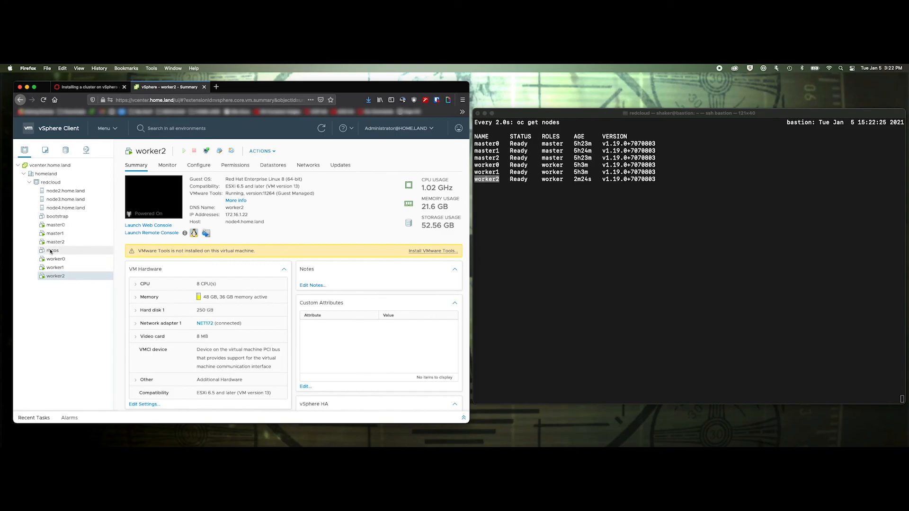
pyautogui.moveTo(55, 225)
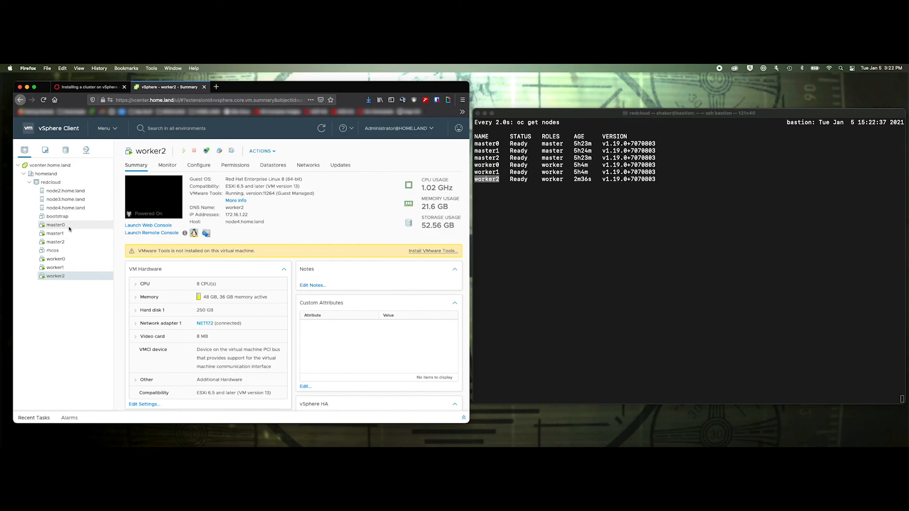
pyautogui.moveTo(85, 264)
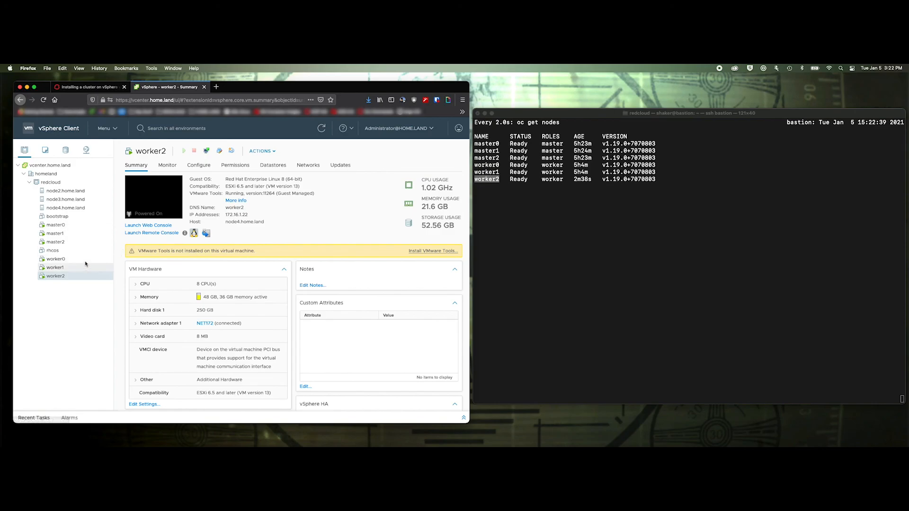
pyautogui.moveTo(76, 225)
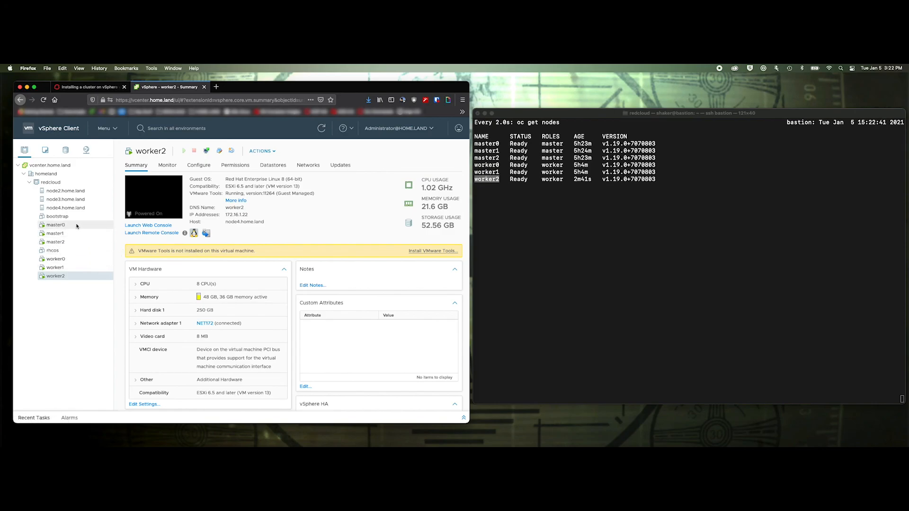
pyautogui.moveTo(313, 210)
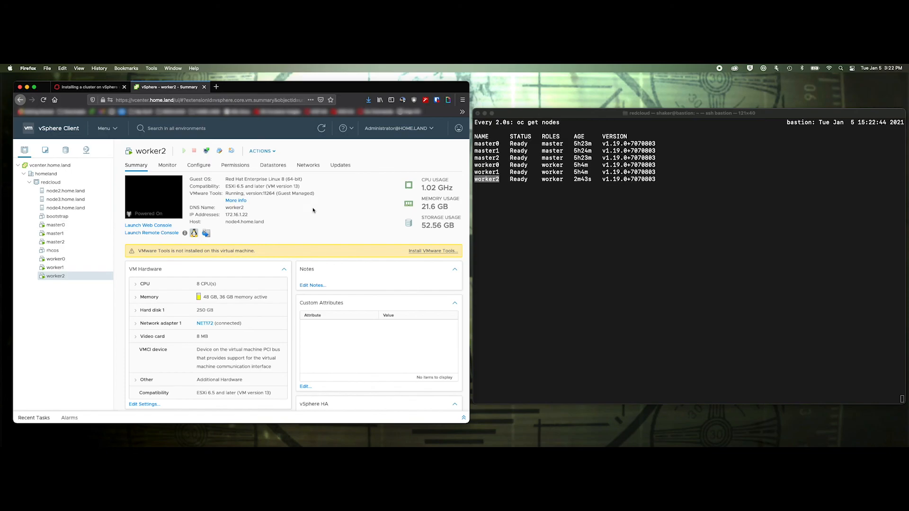
pyautogui.moveTo(342, 228)
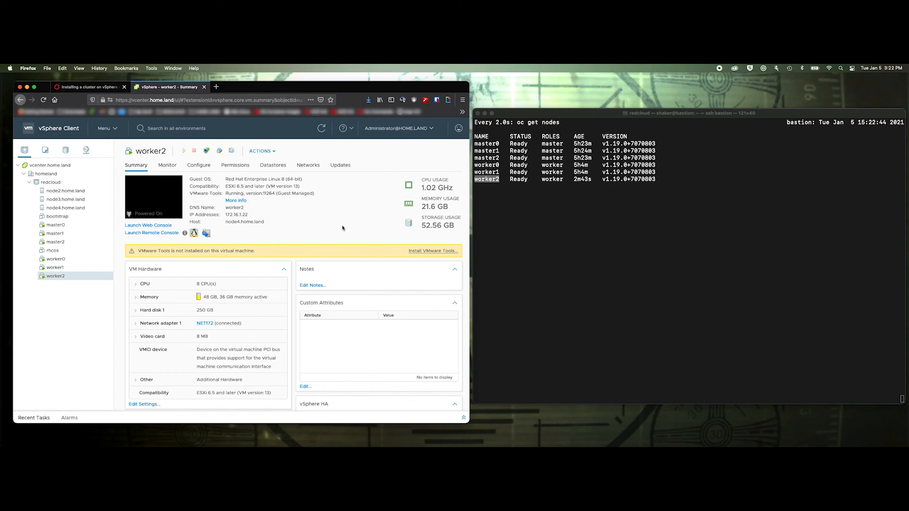